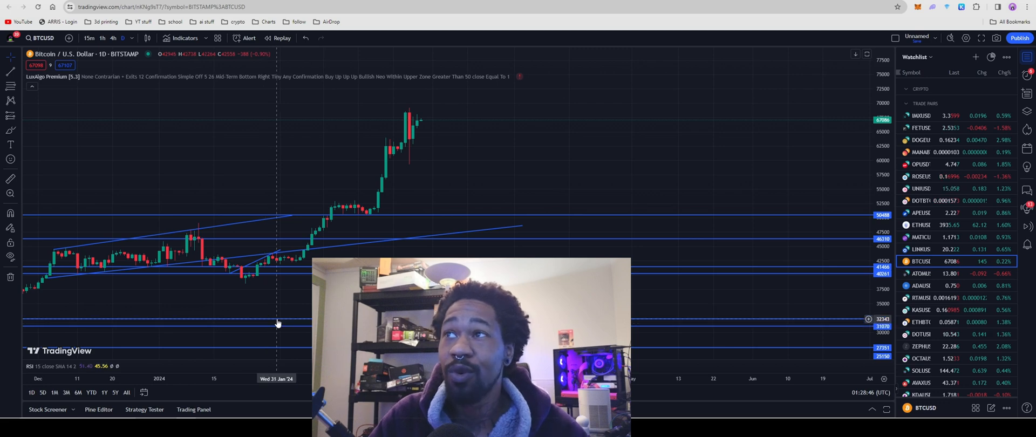
{"action": "mouse_move", "coordinate": [285, 158]}
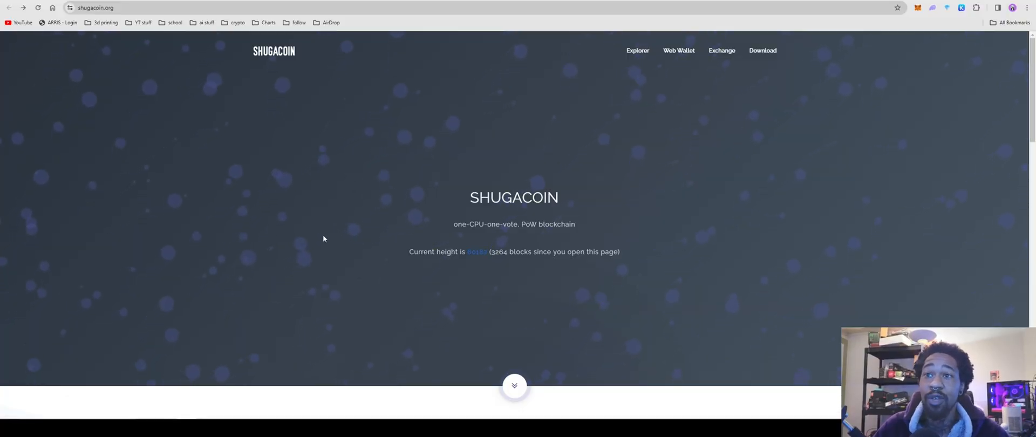
Scroll shugacoin.org down to the Specifications table and FAQ, then back up slightly.
{"action": "scroll", "scroll_direction": "down", "scroll_amount": 3}
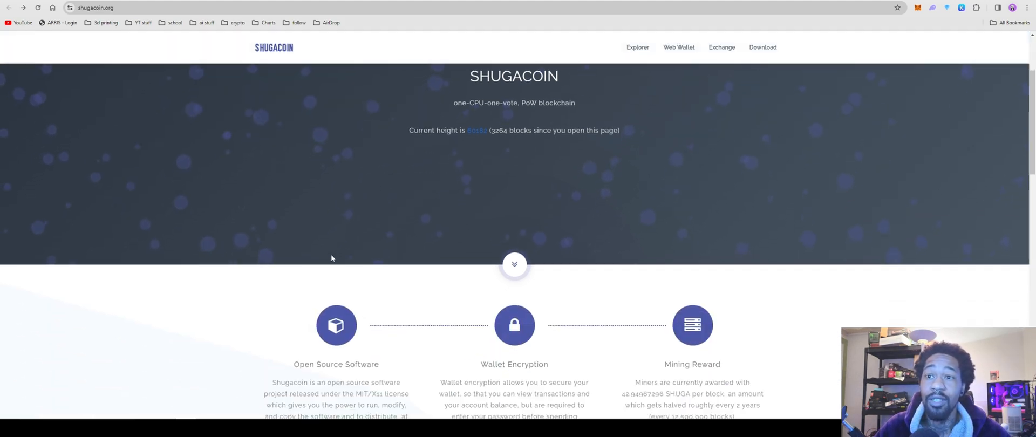
{"action": "scroll", "scroll_direction": "down", "scroll_amount": 3}
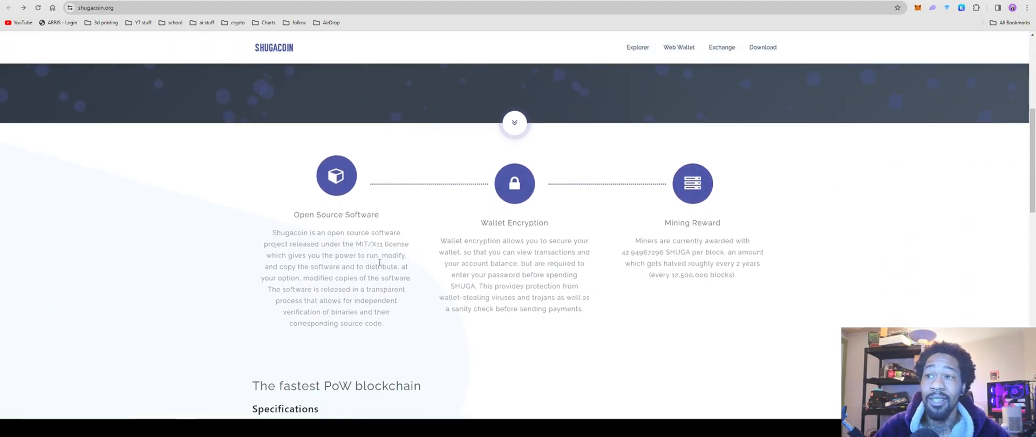
{"action": "scroll", "scroll_direction": "down", "scroll_amount": 3}
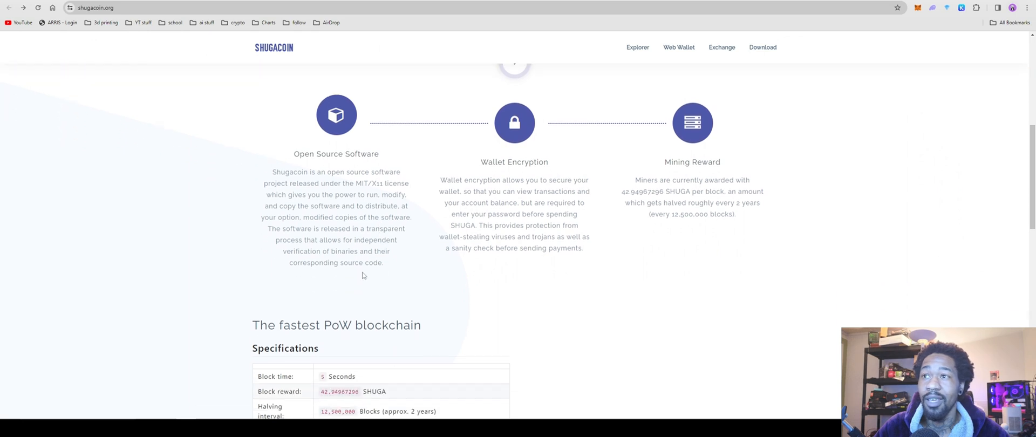
{"action": "mouse_move", "coordinate": [316, 216]}
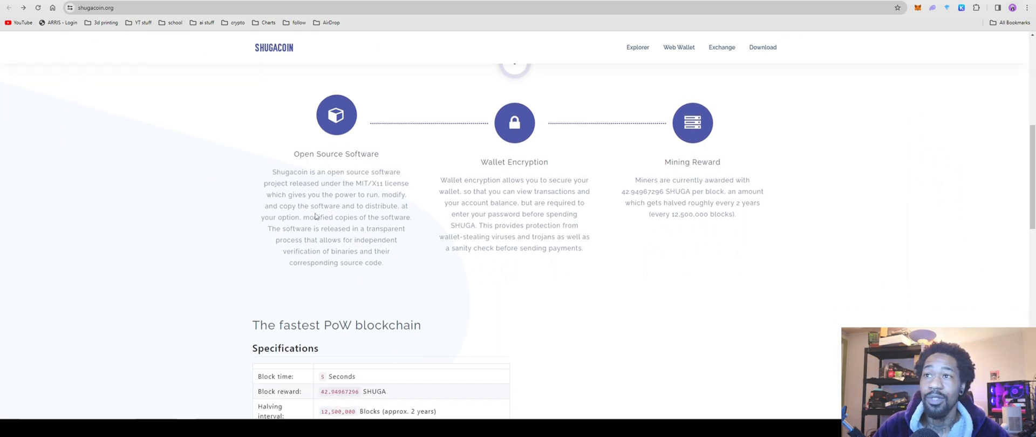
{"action": "mouse_move", "coordinate": [369, 179]}
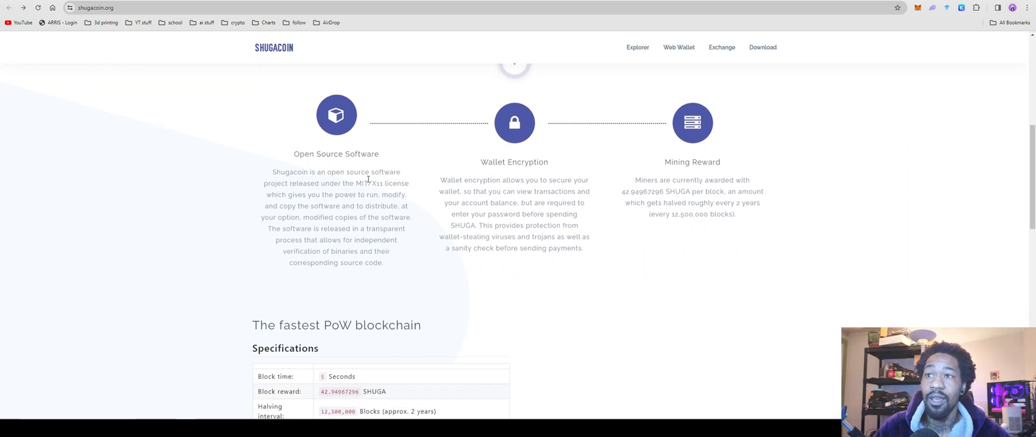
{"action": "mouse_move", "coordinate": [312, 195]}
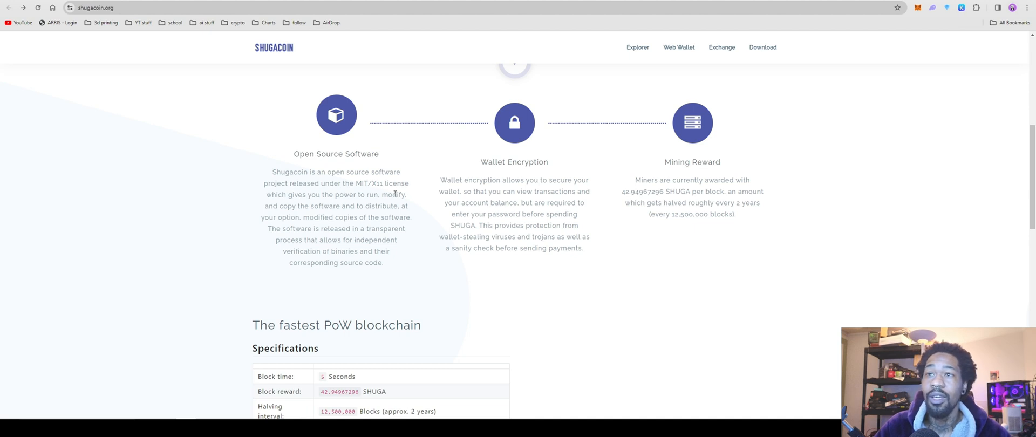
{"action": "mouse_move", "coordinate": [284, 221]}
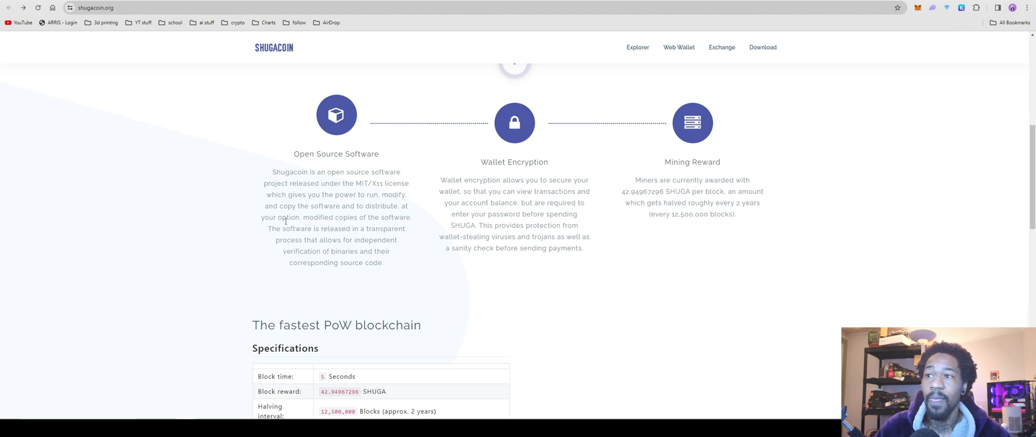
{"action": "mouse_move", "coordinate": [334, 219]}
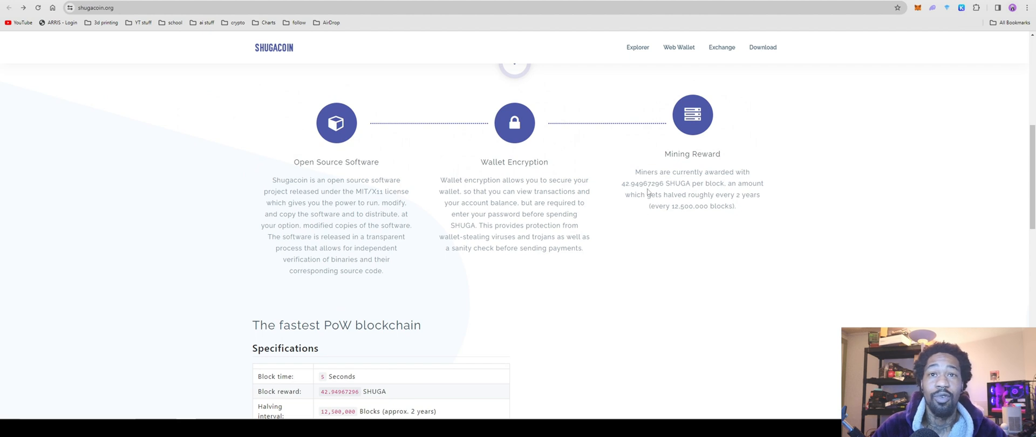
{"action": "scroll", "scroll_direction": "down", "scroll_amount": 3}
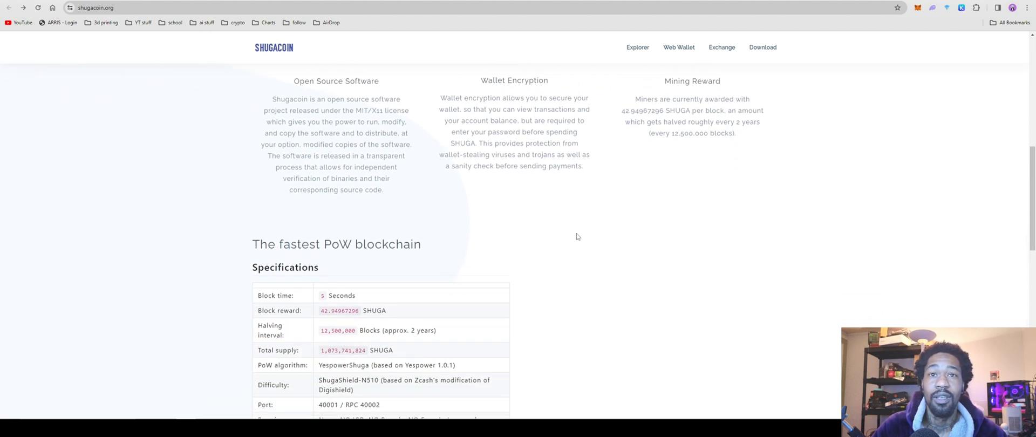
{"action": "mouse_move", "coordinate": [693, 148]}
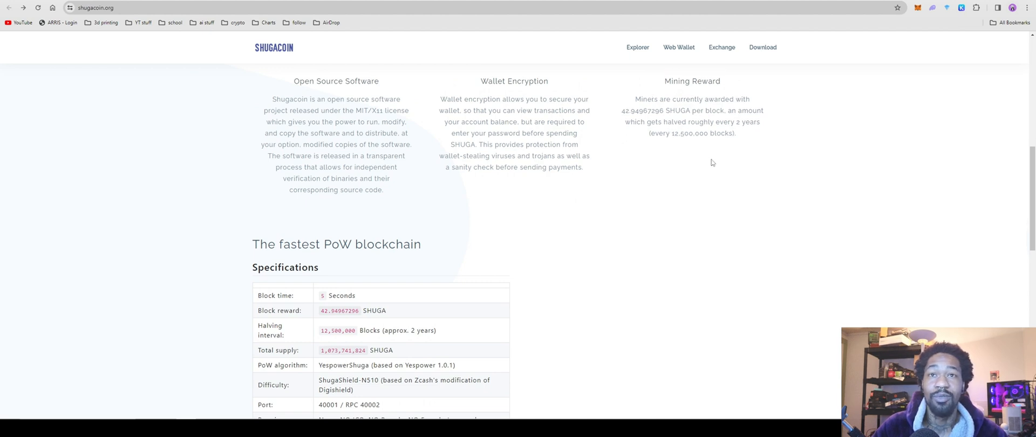
{"action": "scroll", "scroll_direction": "down", "scroll_amount": 3}
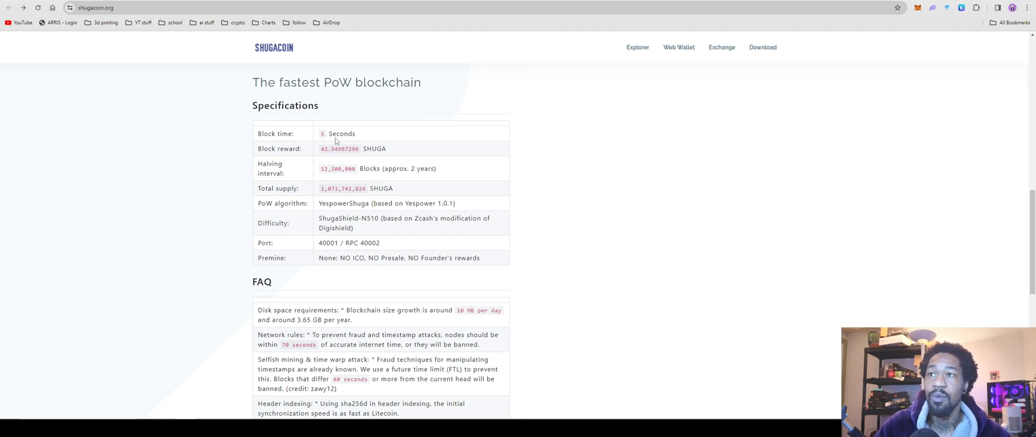
{"action": "scroll", "scroll_direction": "down", "scroll_amount": 3}
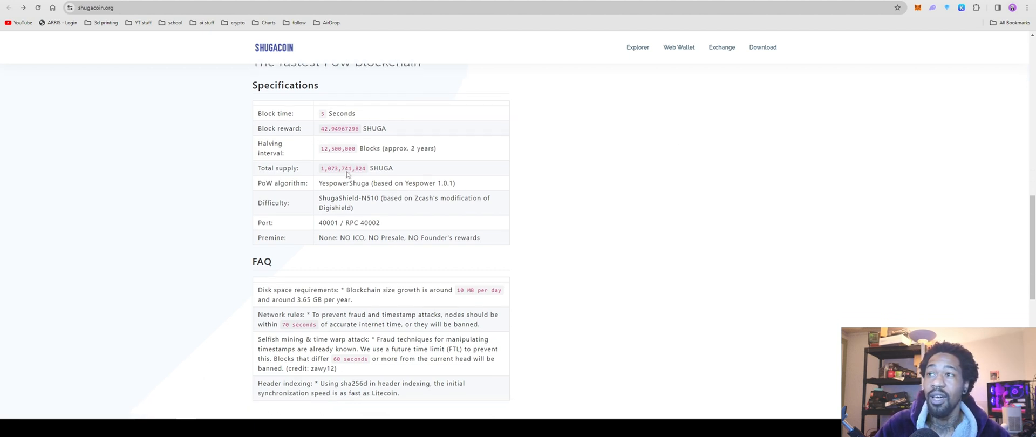
{"action": "scroll", "scroll_direction": "down", "scroll_amount": 3}
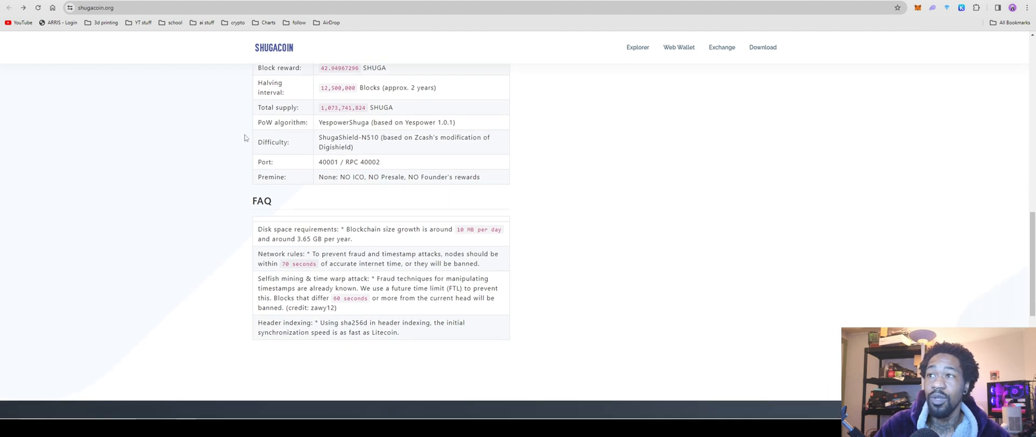
{"action": "scroll", "scroll_direction": "up", "scroll_amount": 3}
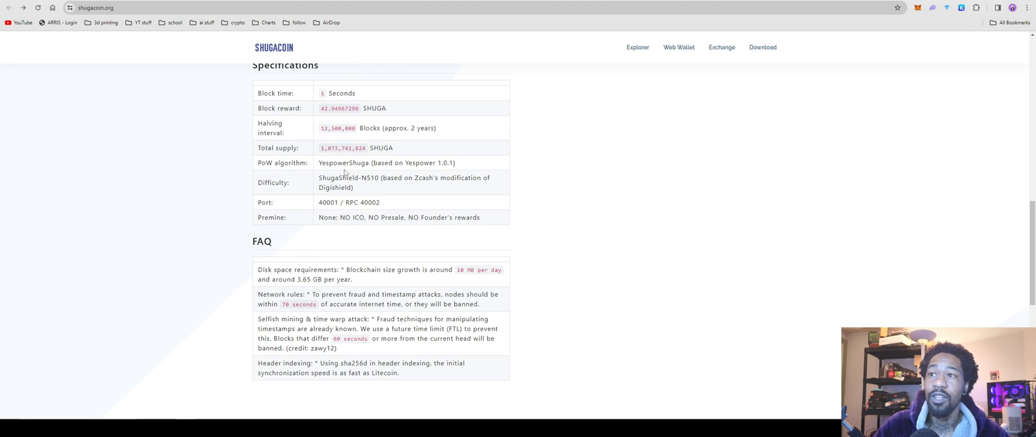
{"action": "mouse_move", "coordinate": [358, 163]}
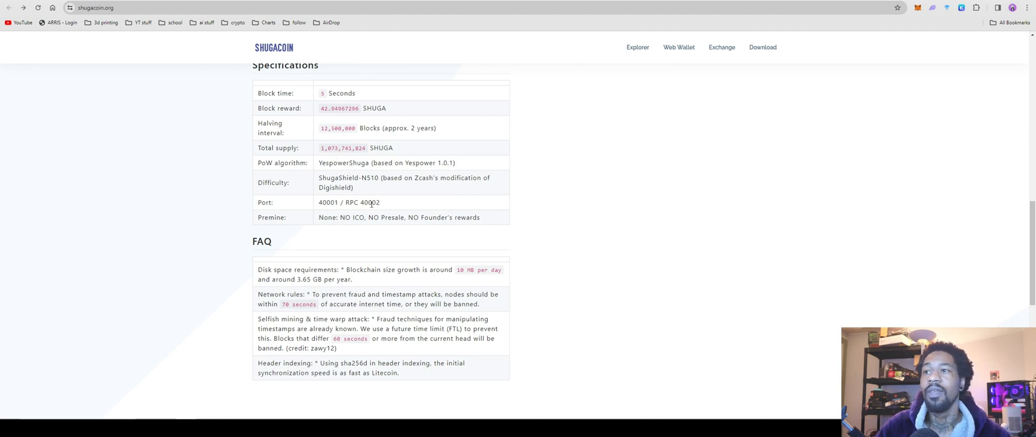
{"action": "scroll", "scroll_direction": "up", "scroll_amount": 3}
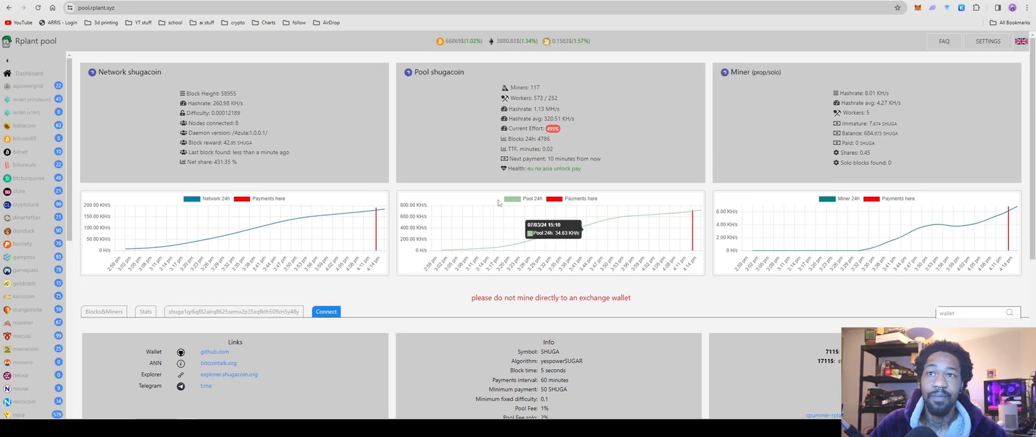
Scroll the Rplant shugacoin page to the Links, Info, Ports and Miner config sections.
{"action": "scroll", "scroll_direction": "down", "scroll_amount": 3}
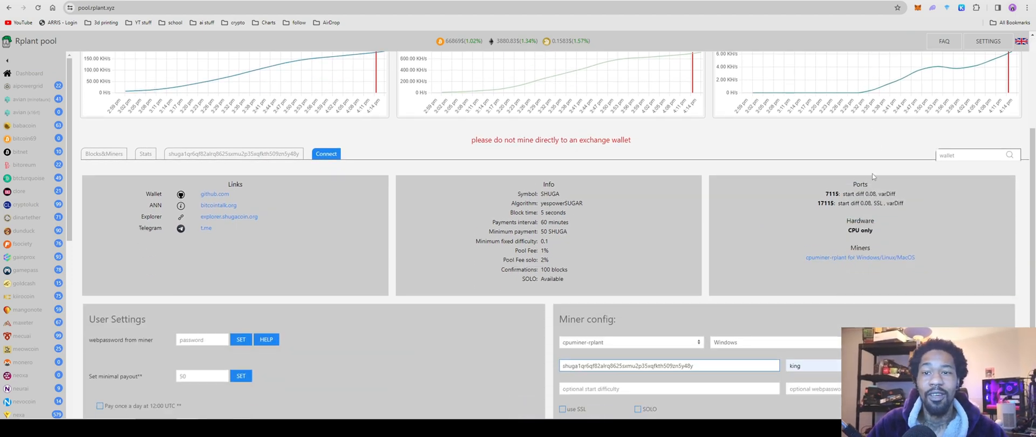
{"action": "scroll", "scroll_direction": "down", "scroll_amount": 3}
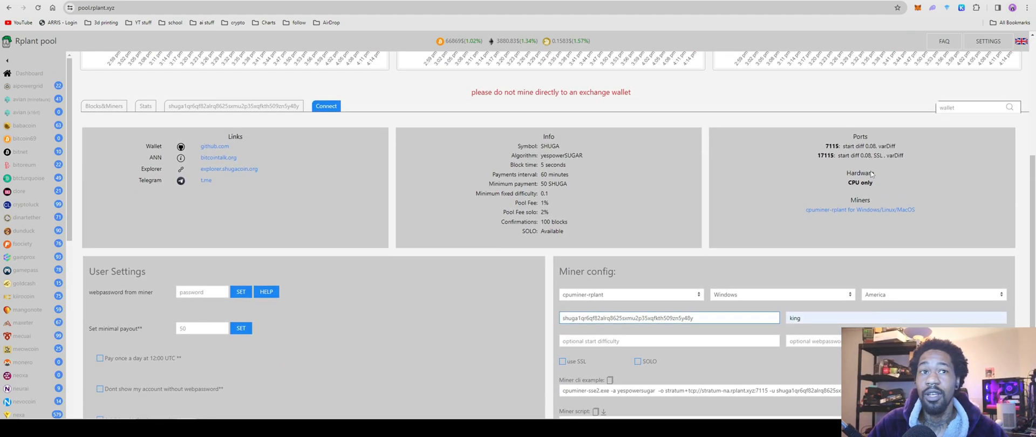
{"action": "scroll", "scroll_direction": "down", "scroll_amount": 3}
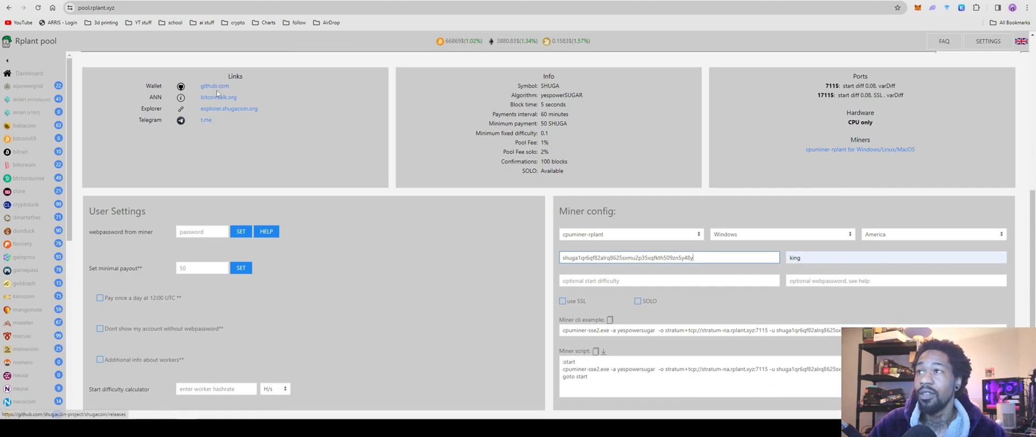
Reach the Sugarchain Azula v1.0.0.1 GitHub release and expand its downloadable assets.
{"action": "left_click", "coordinate": [214, 87]}
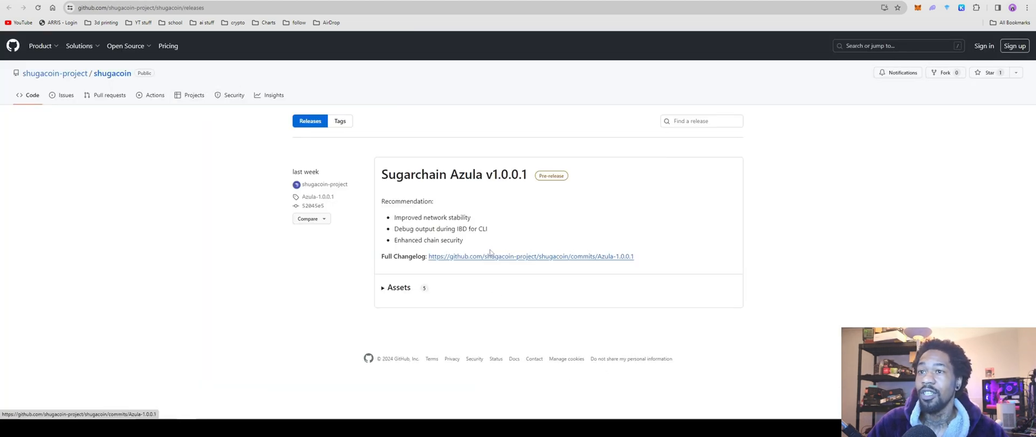
{"action": "left_click", "coordinate": [398, 287]}
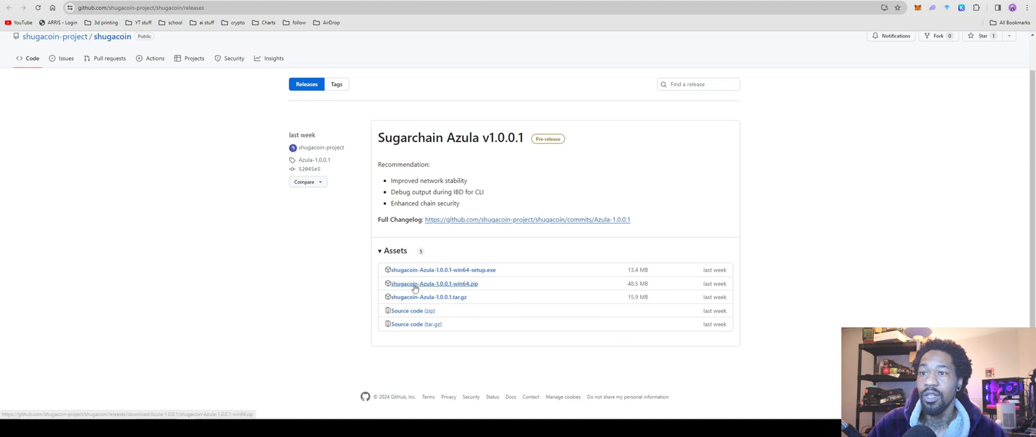
{"action": "mouse_move", "coordinate": [450, 289]}
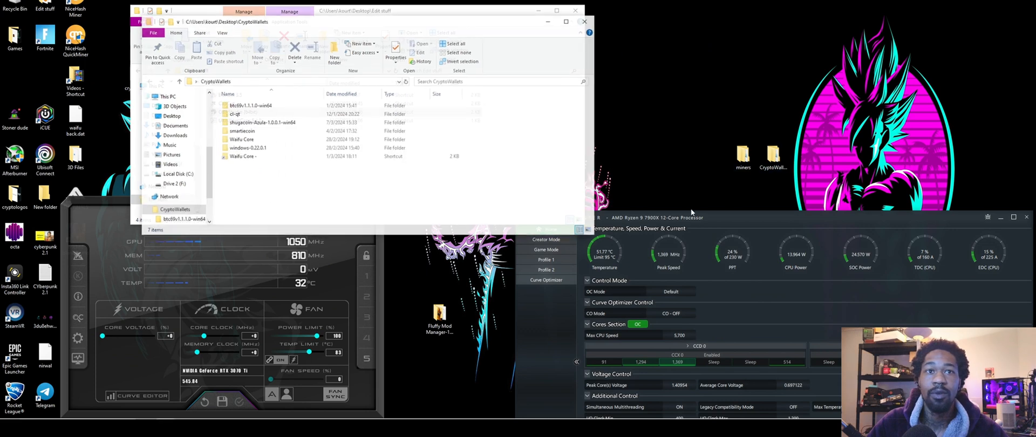
Browse into shugacoin-Azula-1.0.0.1-win64 and its bin folder inside CryptoWallets.
{"action": "left_click", "coordinate": [261, 123]}
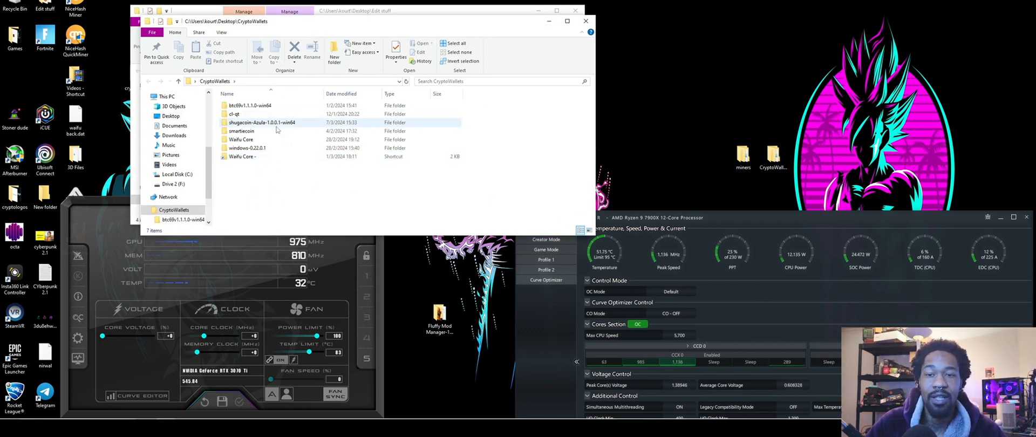
{"action": "mouse_move", "coordinate": [264, 122]}
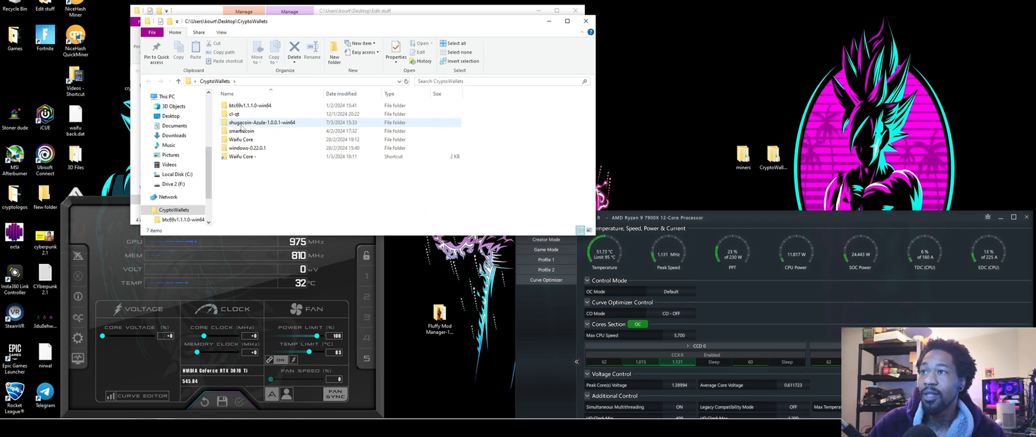
{"action": "double_click", "coordinate": [261, 121]}
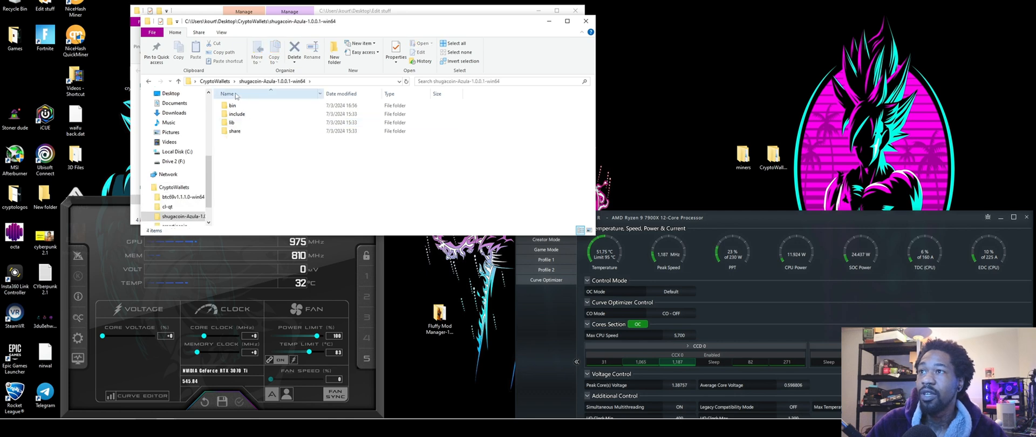
{"action": "double_click", "coordinate": [233, 106]}
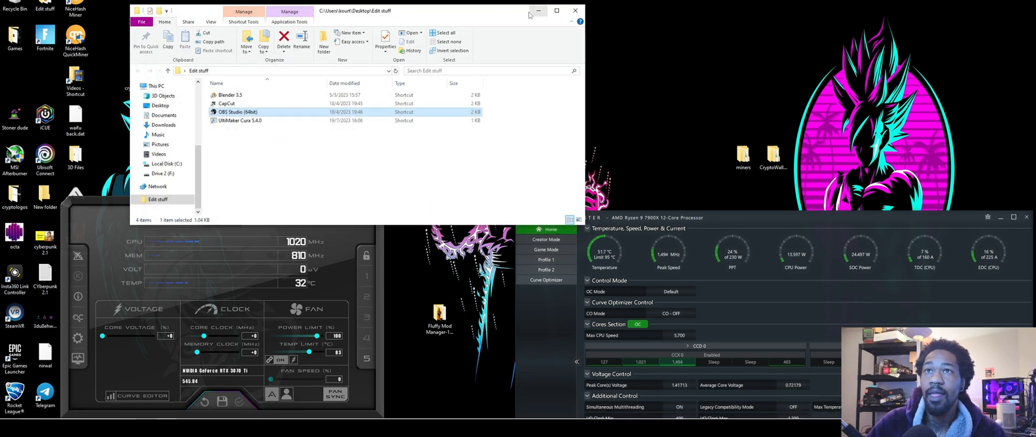
View the Azula wallet's synchronization status and hide the sync notice.
{"action": "left_click", "coordinate": [574, 11]}
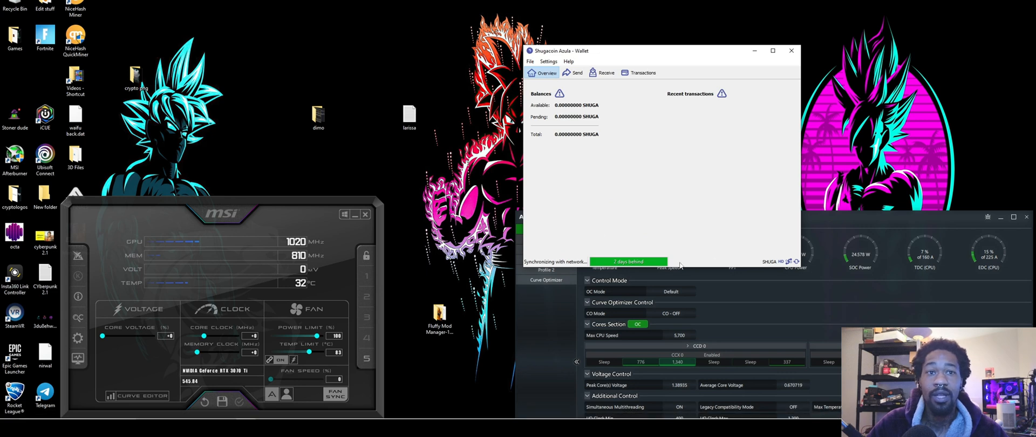
{"action": "left_click", "coordinate": [628, 262]}
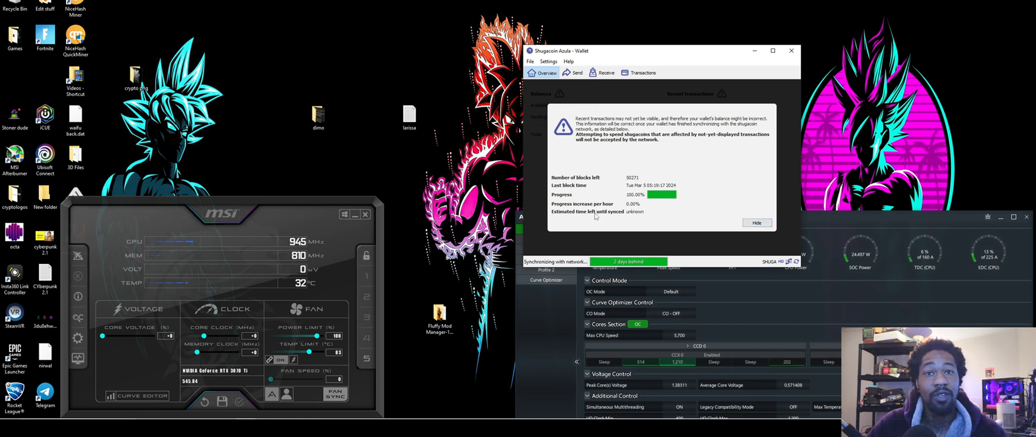
{"action": "left_click", "coordinate": [756, 222]}
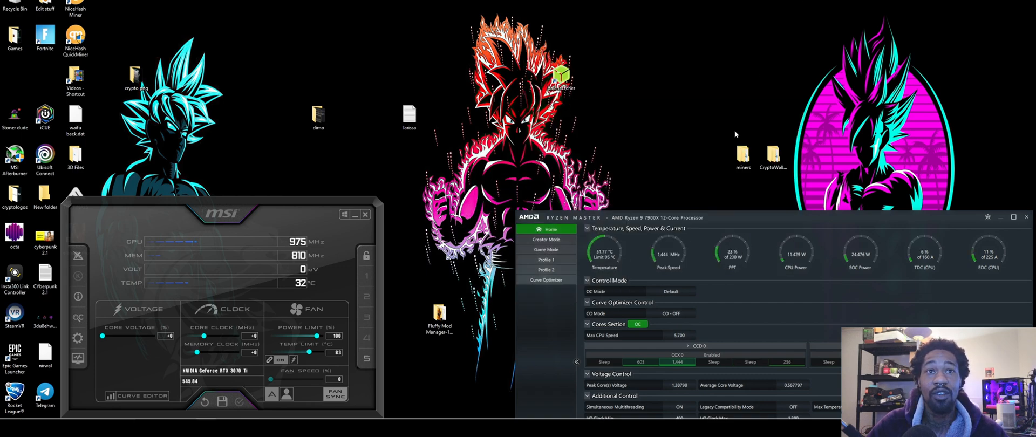
Reach the wallet's bin folder again and load shugacoin.conf in Notepad.
{"action": "double_click", "coordinate": [772, 157]}
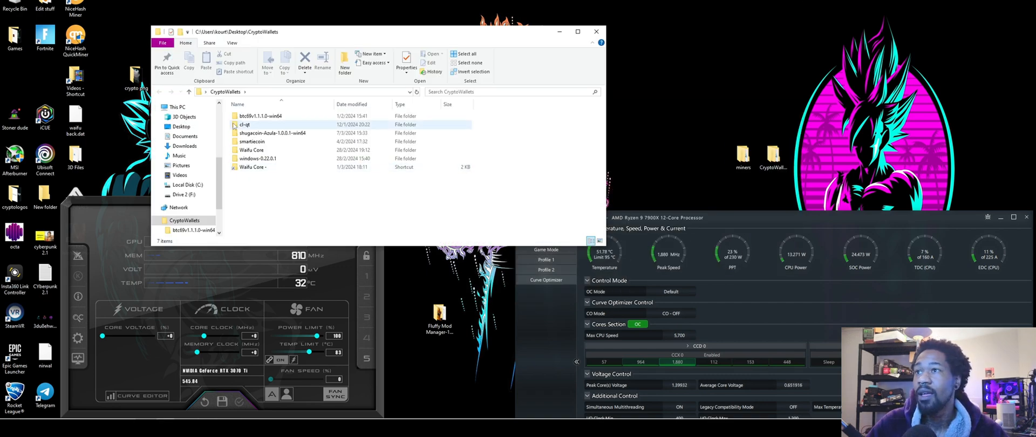
{"action": "double_click", "coordinate": [273, 133]}
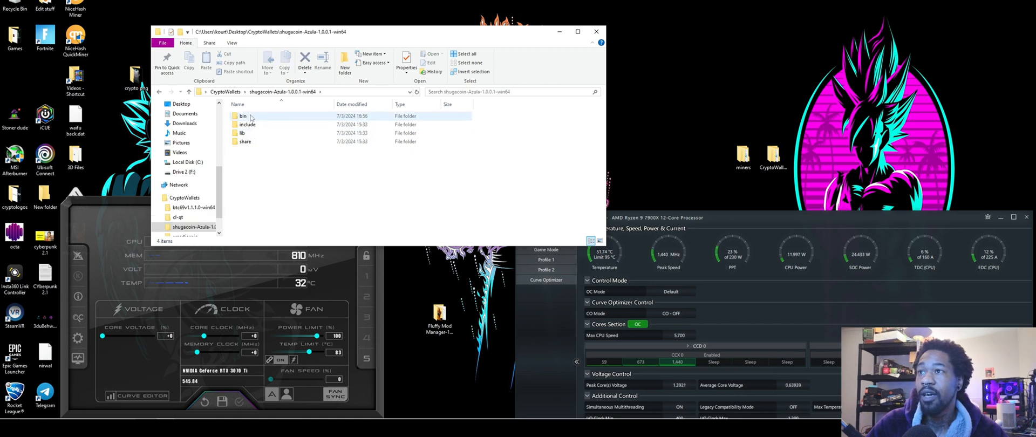
{"action": "double_click", "coordinate": [244, 116]}
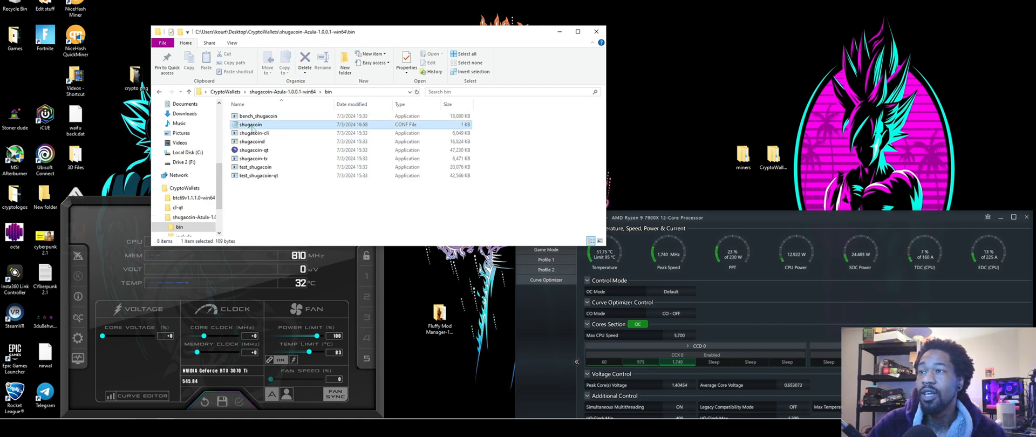
{"action": "double_click", "coordinate": [249, 125]}
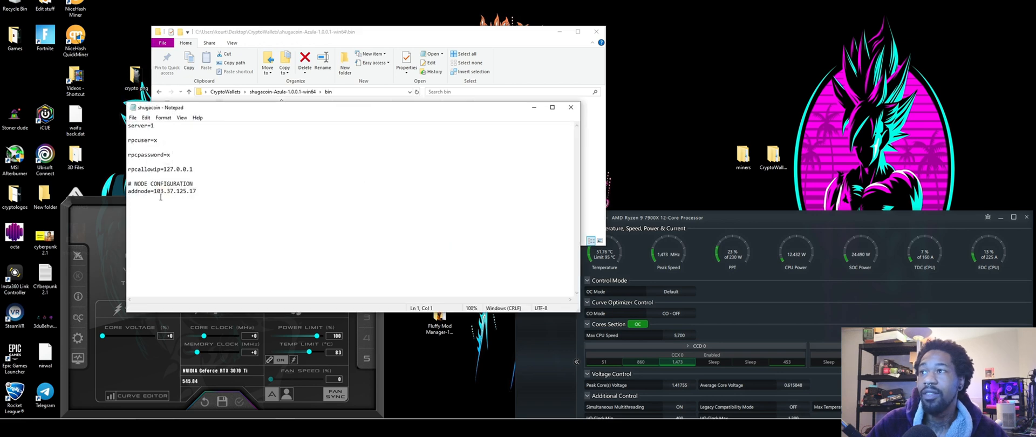
{"action": "mouse_move", "coordinate": [366, 99]}
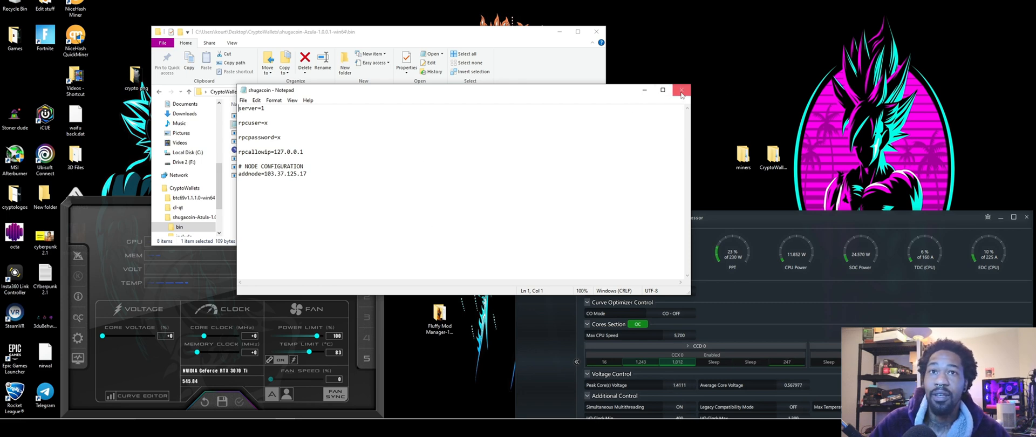
{"action": "mouse_move", "coordinate": [528, 118]}
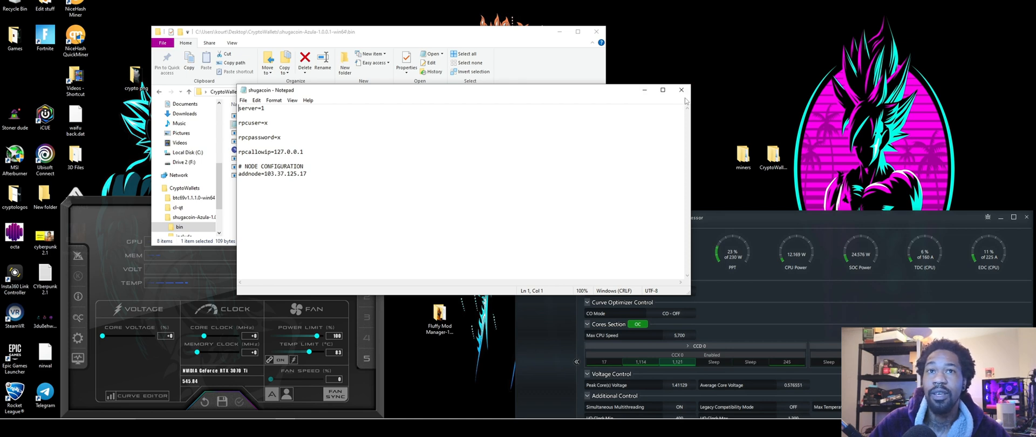
Close the shugacoin.conf Notepad window without changes.
{"action": "left_click", "coordinate": [680, 89]}
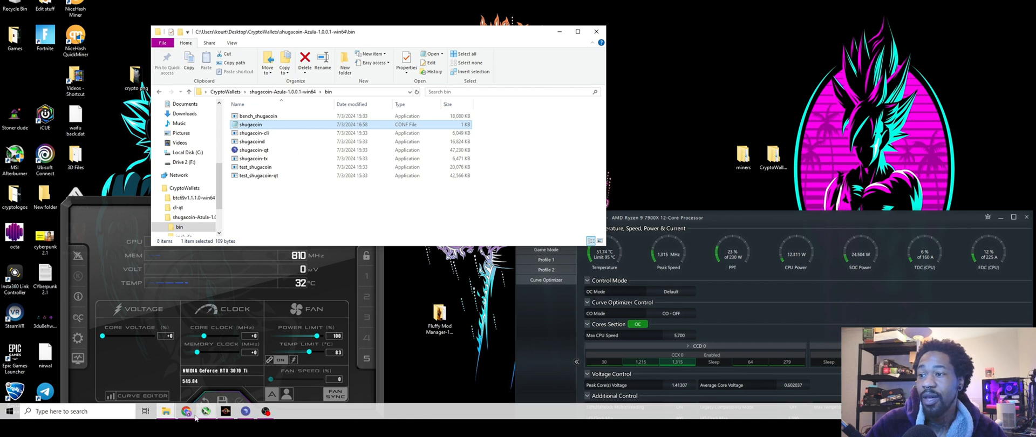
{"action": "mouse_move", "coordinate": [187, 411]}
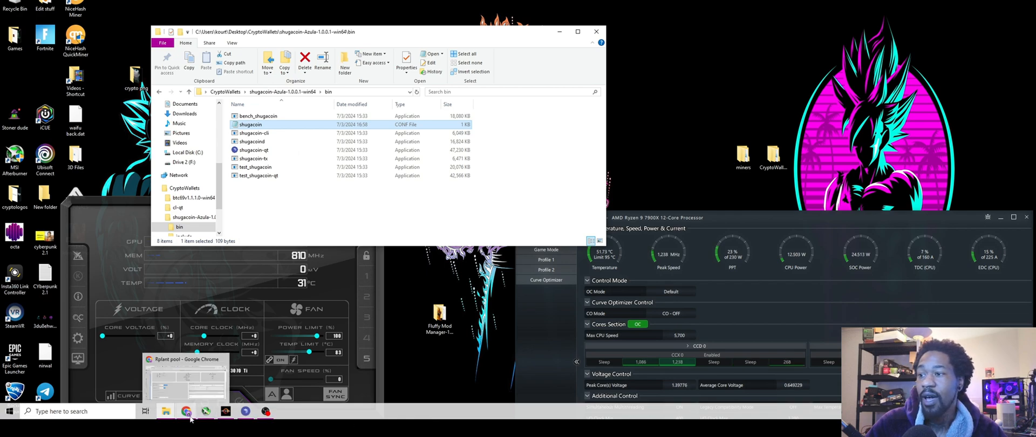
Duplicate the miner- vishai batch file in cpuminer-vish and edit the copy in Notepad.
{"action": "left_click", "coordinate": [186, 411]}
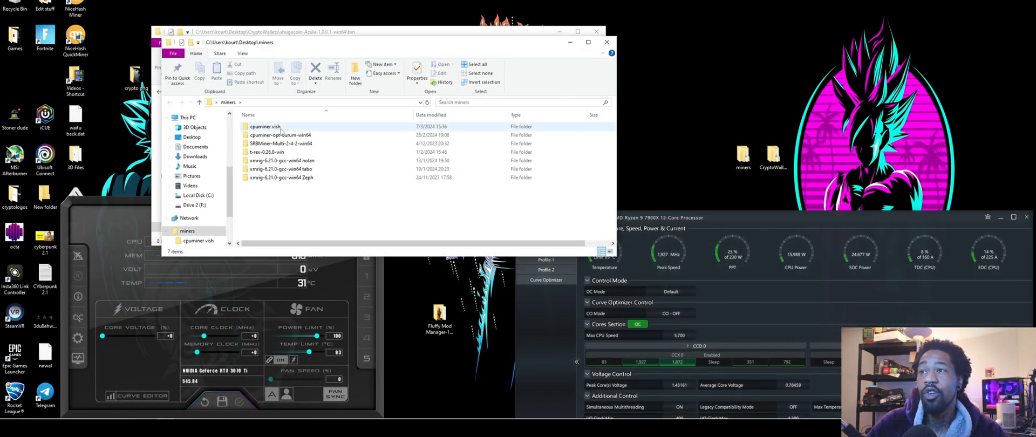
{"action": "double_click", "coordinate": [264, 126]}
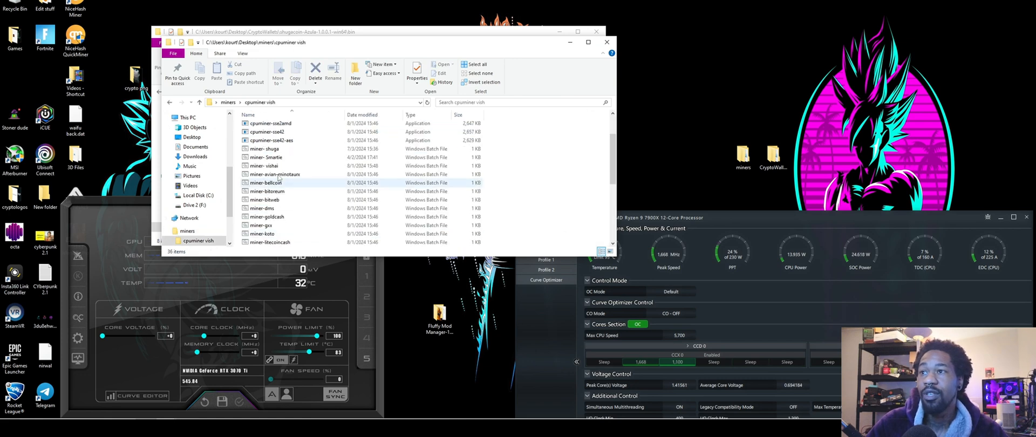
{"action": "right_click", "coordinate": [264, 166]}
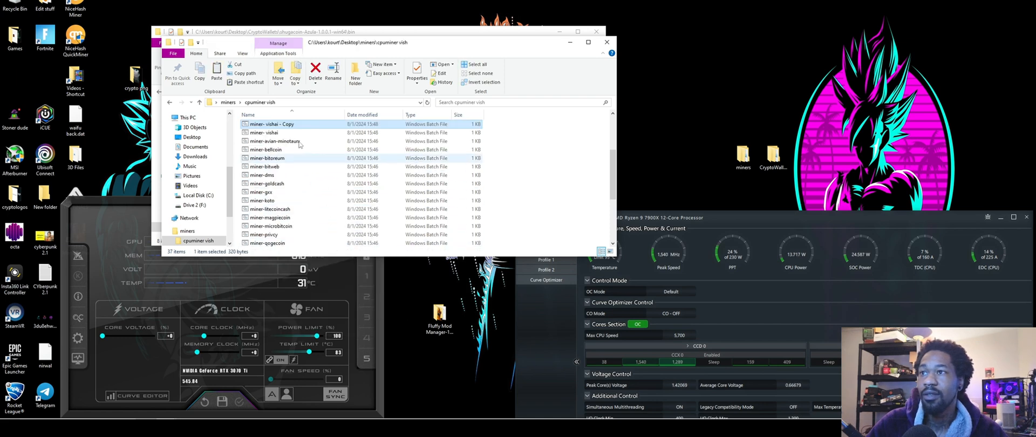
{"action": "right_click", "coordinate": [271, 124]}
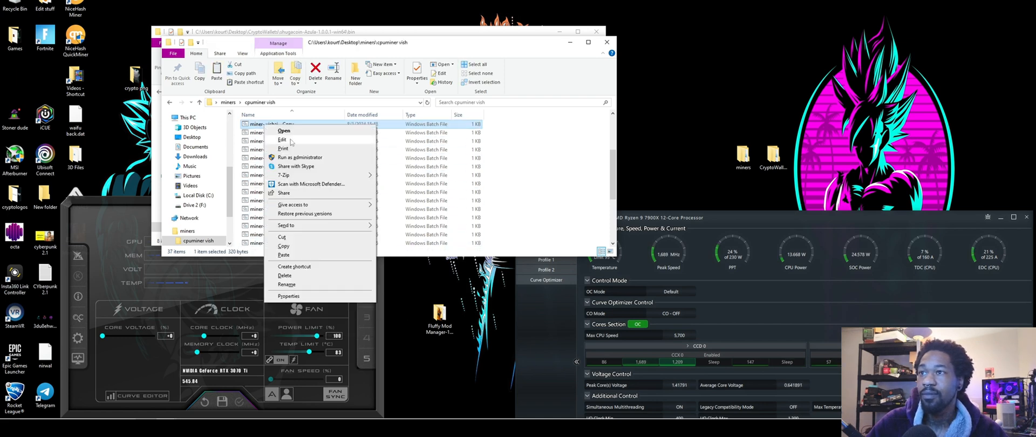
{"action": "left_click", "coordinate": [286, 285]}
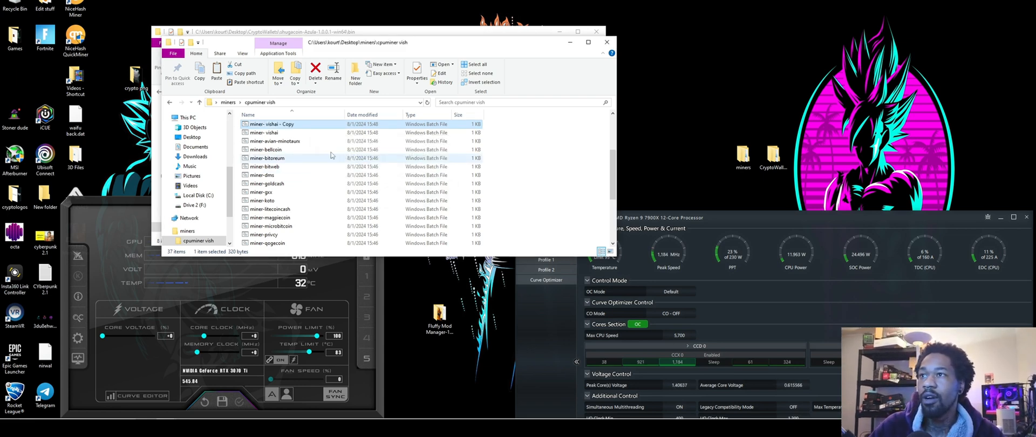
{"action": "right_click", "coordinate": [269, 124]}
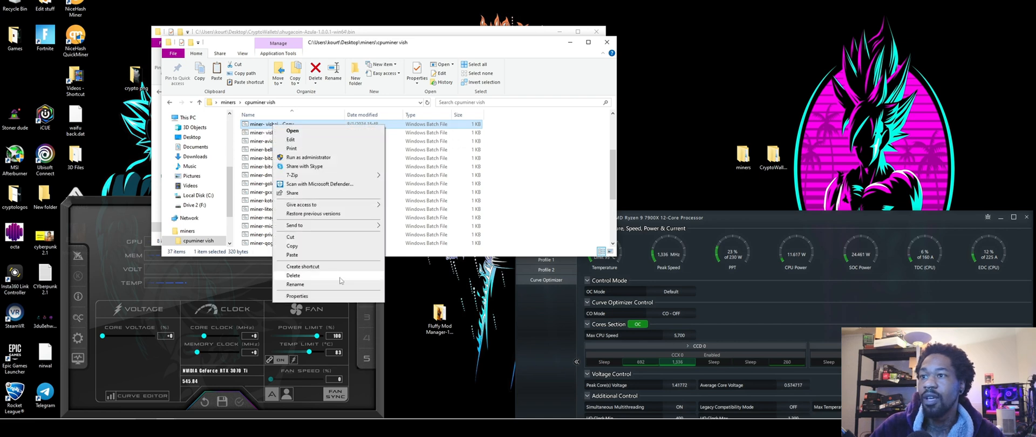
{"action": "left_click", "coordinate": [292, 131]}
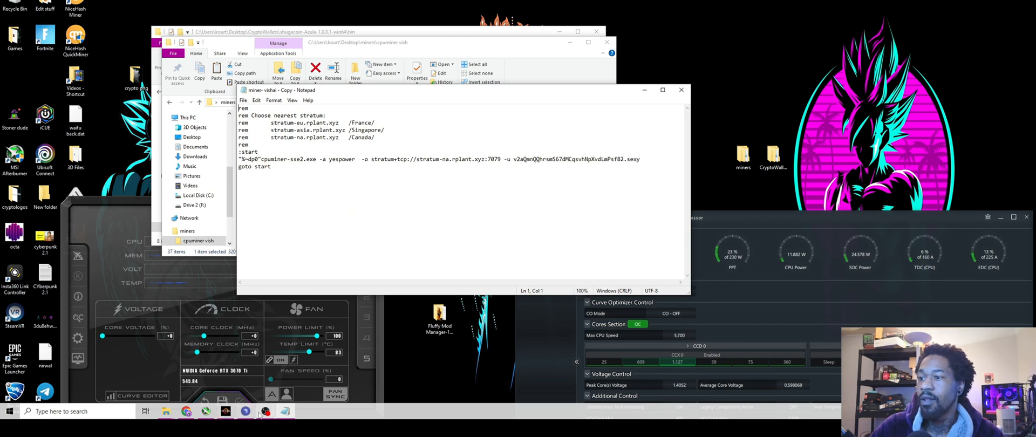
Show the wallet's mining receive request and copy its SHUGA receiving address.
{"action": "left_click", "coordinate": [530, 60]}
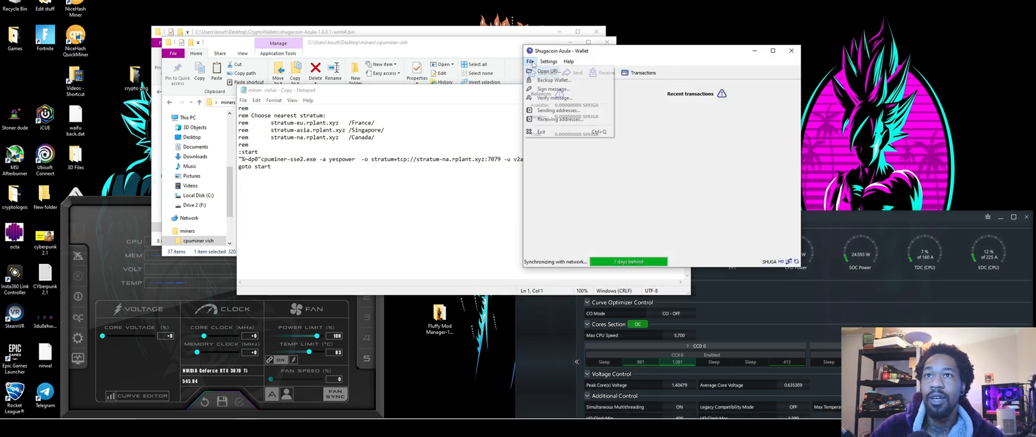
{"action": "left_click", "coordinate": [541, 72]}
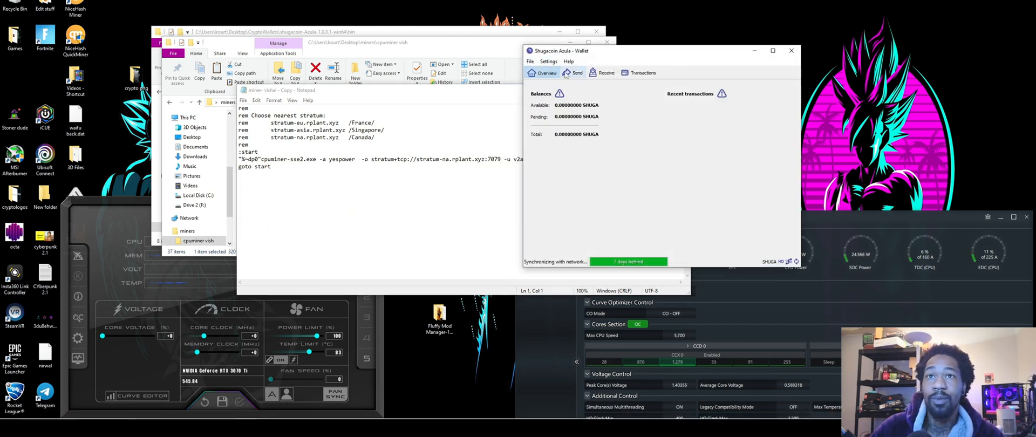
{"action": "left_click", "coordinate": [604, 72]}
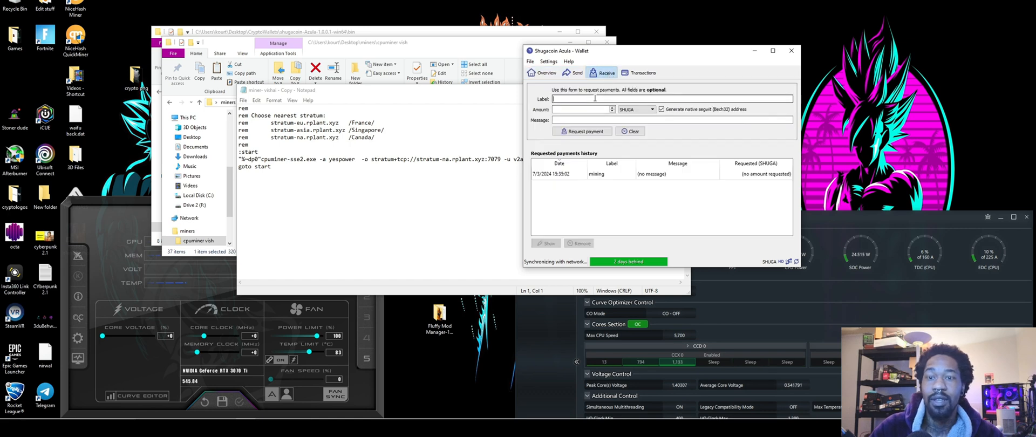
{"action": "type", "text": "mn"}
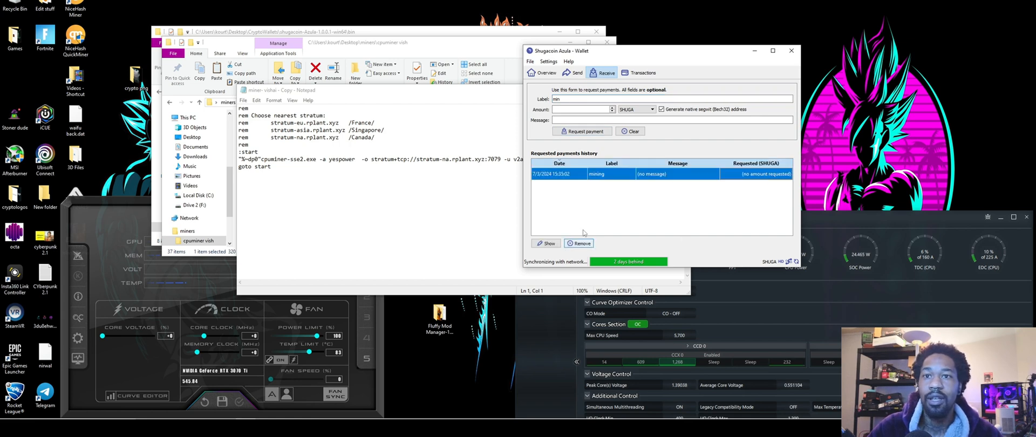
{"action": "left_click", "coordinate": [546, 243]}
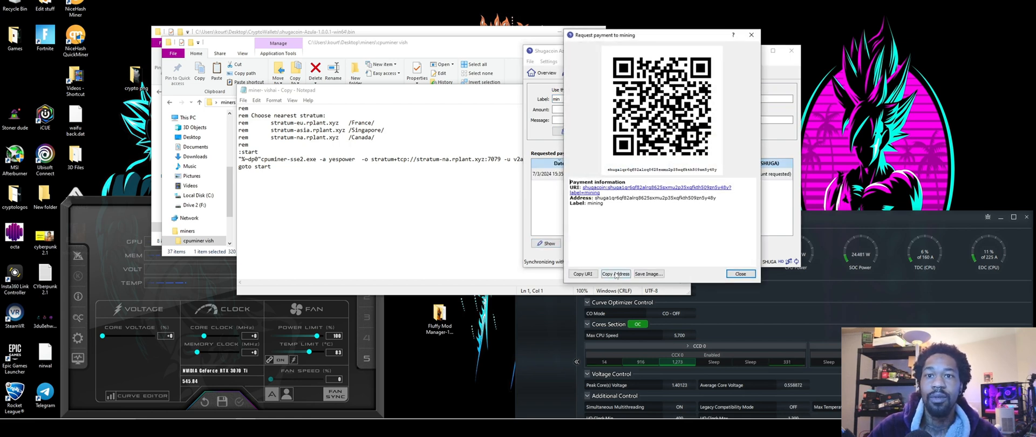
{"action": "left_click", "coordinate": [741, 273]}
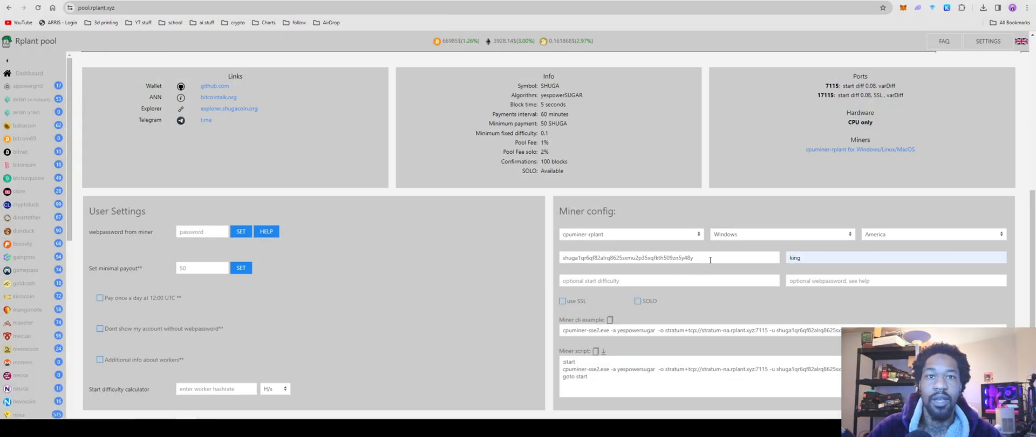
Keep cpuminer-rplant on Windows in Miner config and copy the generated command line.
{"action": "left_click", "coordinate": [628, 234]}
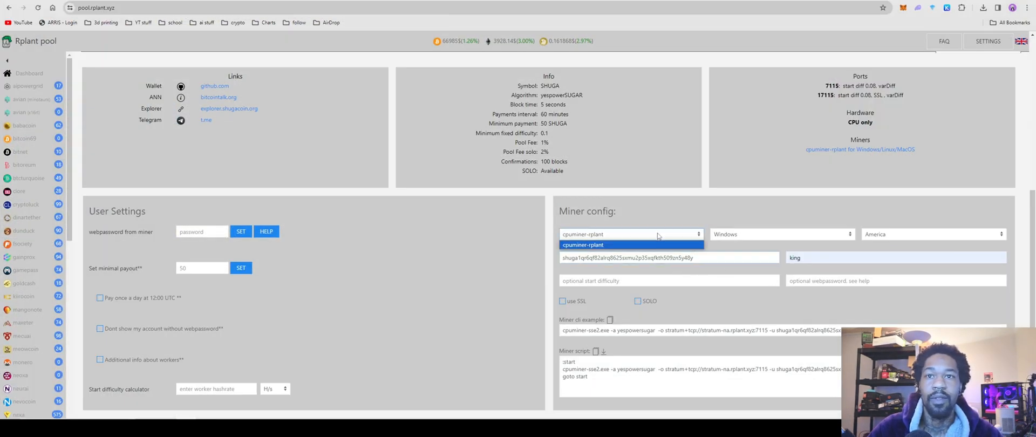
{"action": "left_click", "coordinate": [781, 234]}
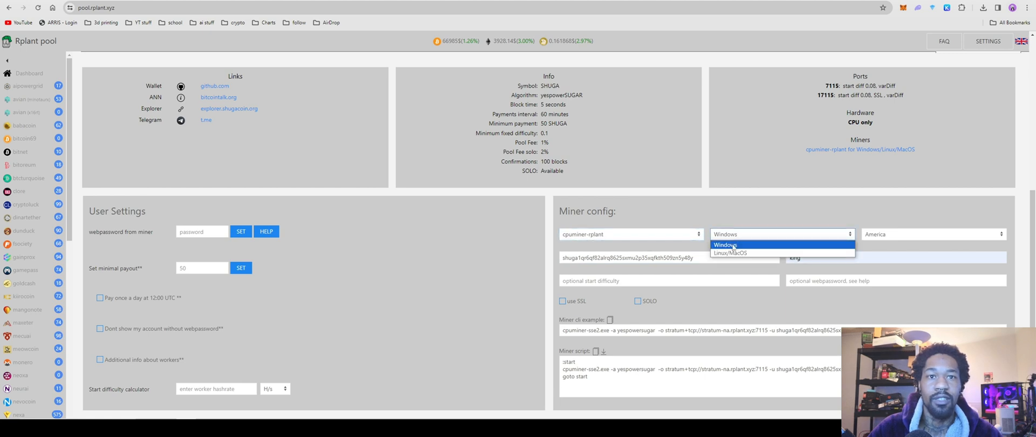
{"action": "left_click", "coordinate": [725, 245]}
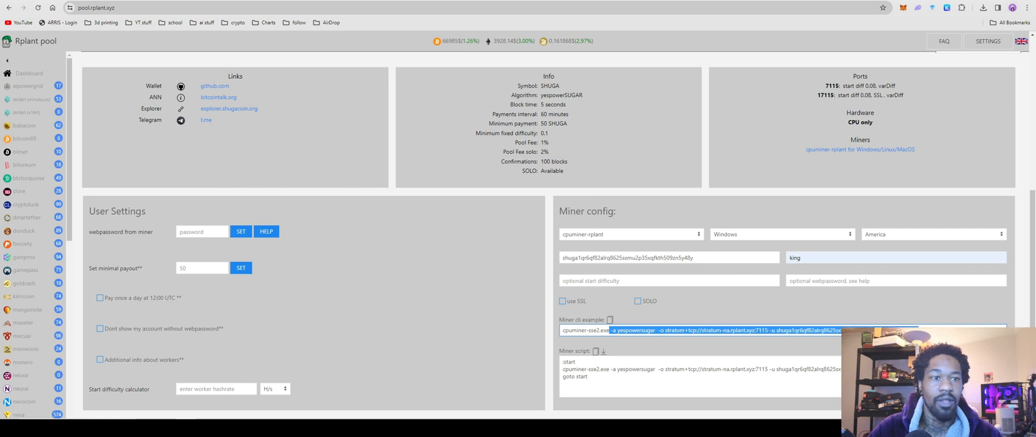
{"action": "right_click", "coordinate": [694, 330]}
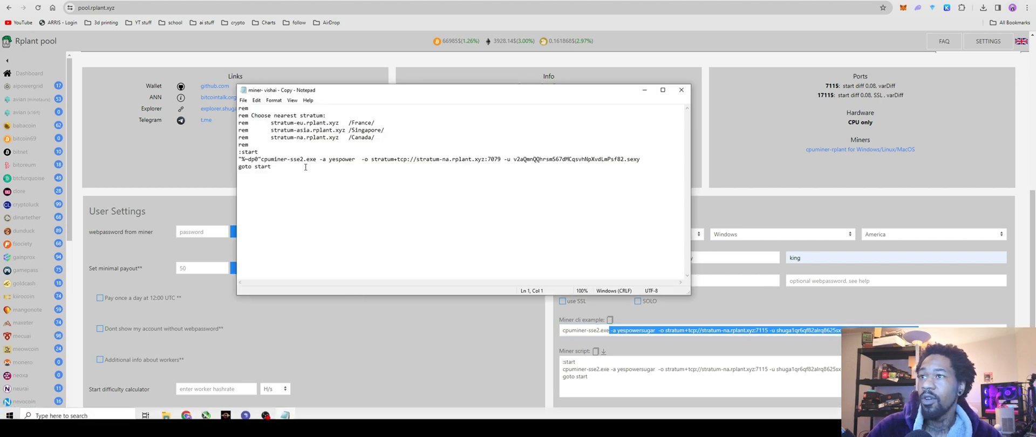
Save the batch file with the yespowersugar rplant command and Shugacoin wallet, then close Notepad.
{"action": "left_click_drag", "start_coordinate": [322, 159], "coordinate": [418, 159]}
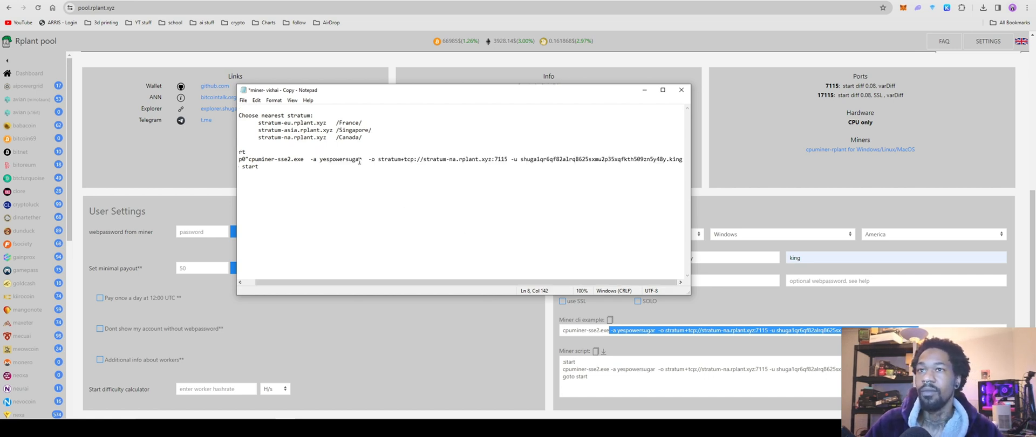
{"action": "left_click", "coordinate": [244, 100]}
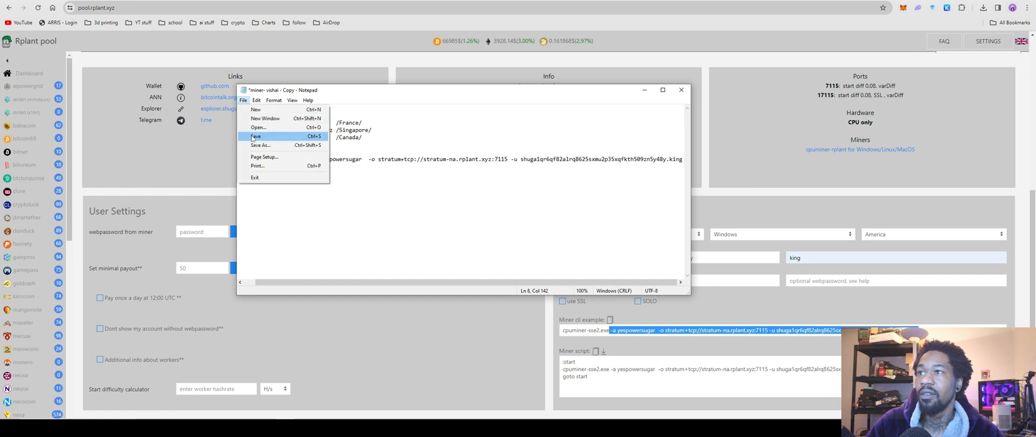
{"action": "left_click", "coordinate": [256, 136]}
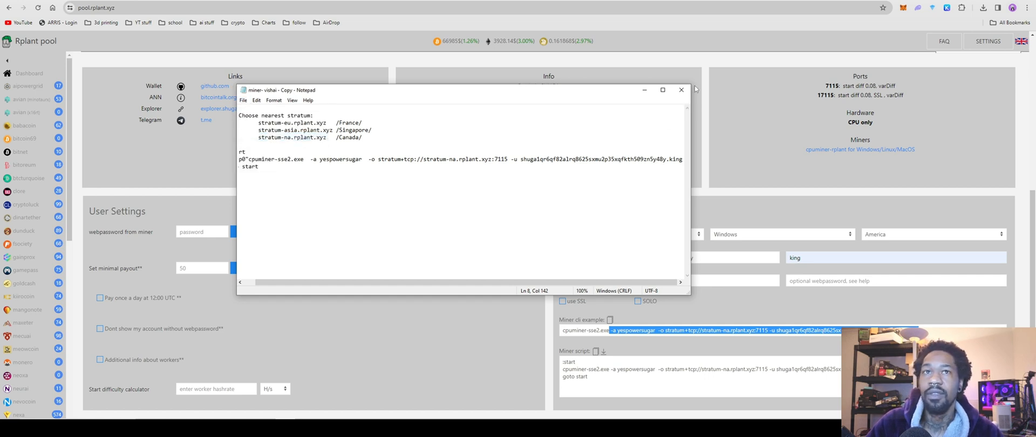
{"action": "left_click", "coordinate": [680, 90]}
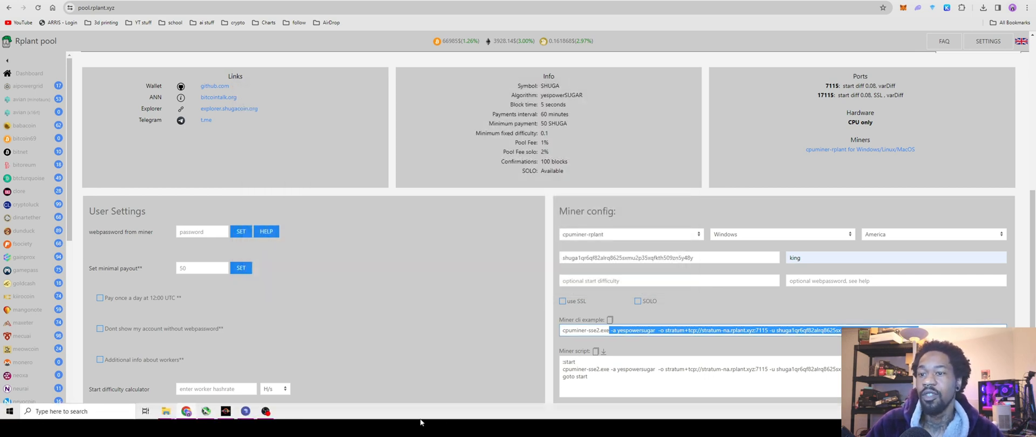
{"action": "mouse_move", "coordinate": [166, 411]}
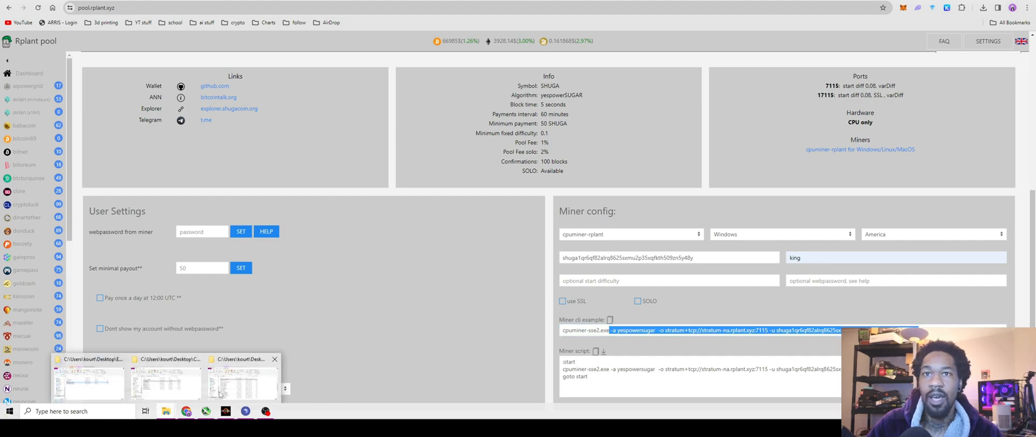
Return to the cpuminer-vish folder in File Explorer and bring up the file's context menu.
{"action": "left_click", "coordinate": [240, 379]}
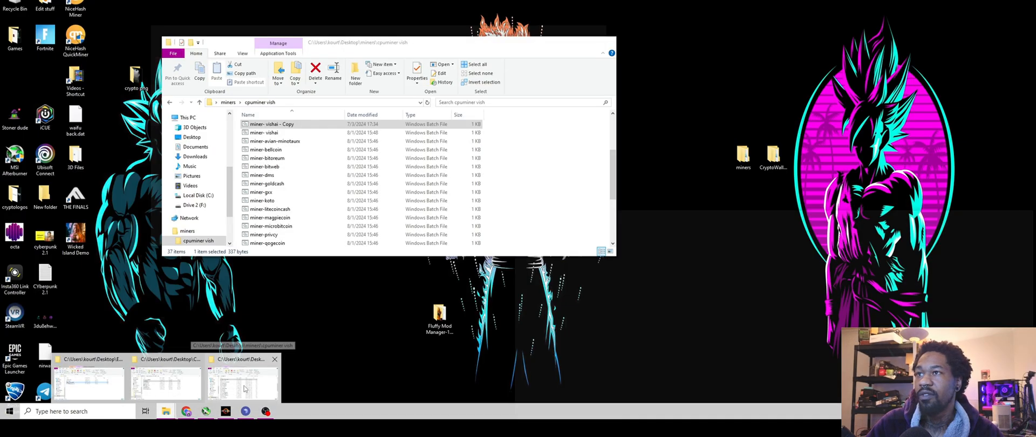
{"action": "right_click", "coordinate": [271, 124]}
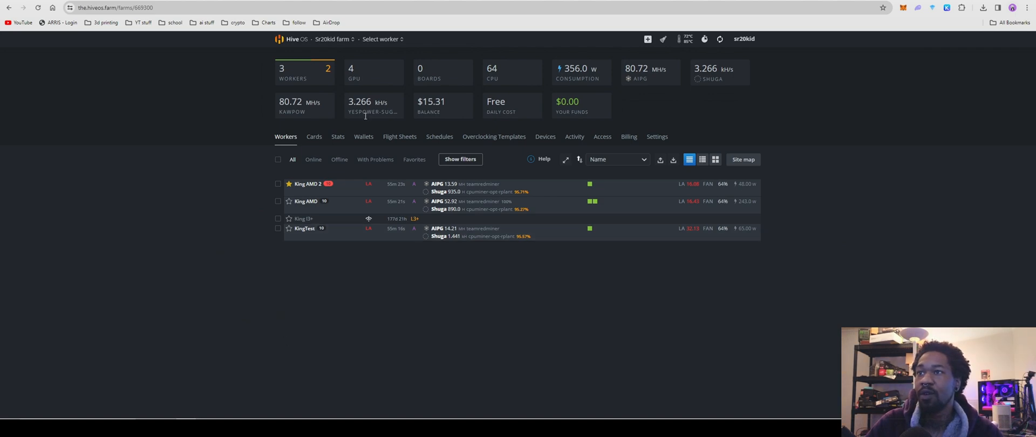
Review the farm's Wallets list, start a Shuga coin wallet and cancel it without saving.
{"action": "left_click", "coordinate": [363, 137]}
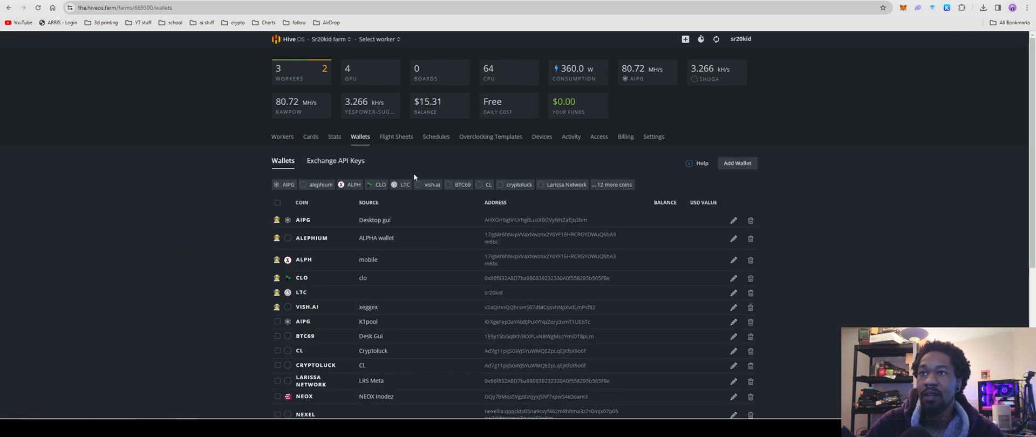
{"action": "left_click", "coordinate": [737, 163]}
{"action": "type", "text": "s"}
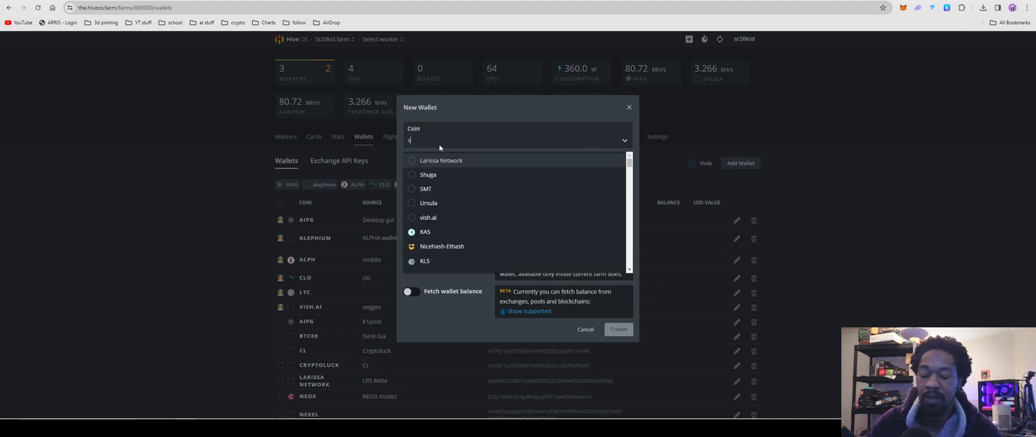
{"action": "left_click", "coordinate": [427, 175]}
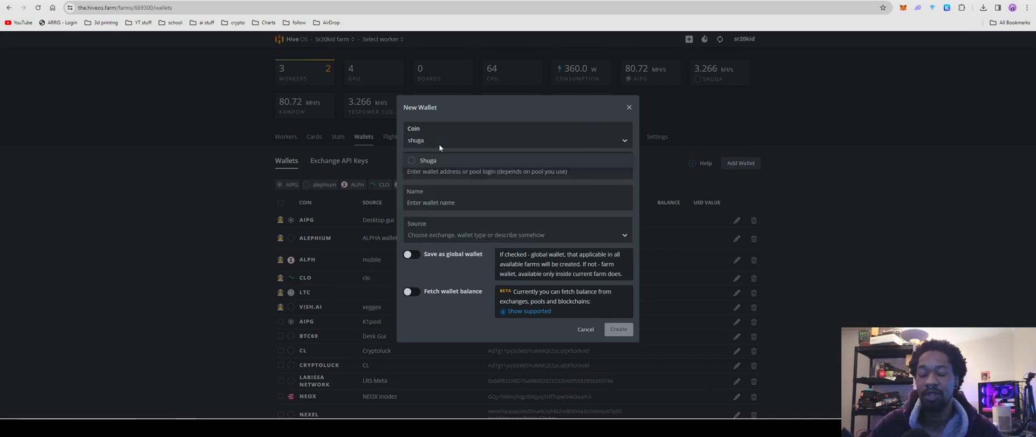
{"action": "type", "text": "coin"}
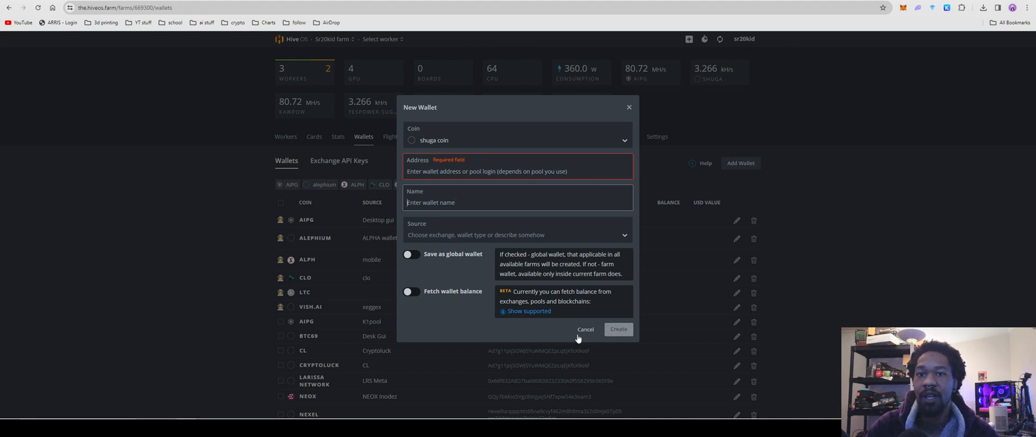
{"action": "left_click", "coordinate": [585, 329]}
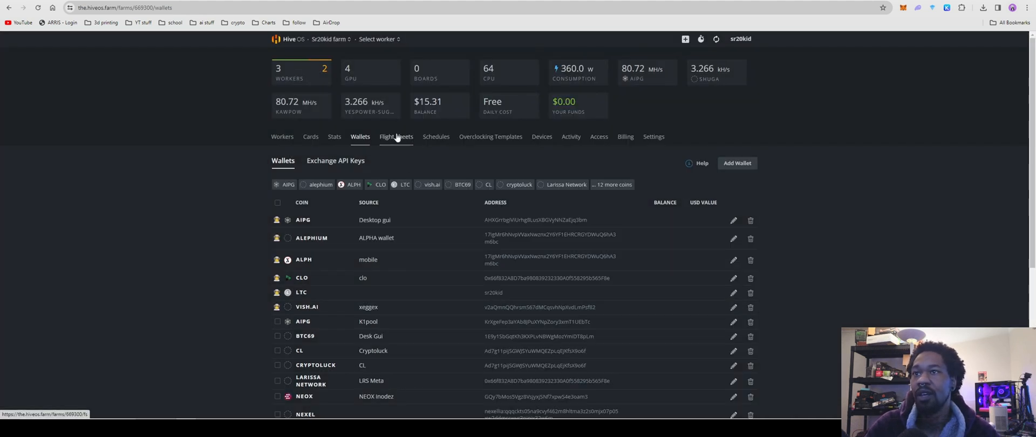
Start a new flight sheet with coin Shuga, dismissing the extra add-wallet form.
{"action": "left_click", "coordinate": [396, 137]}
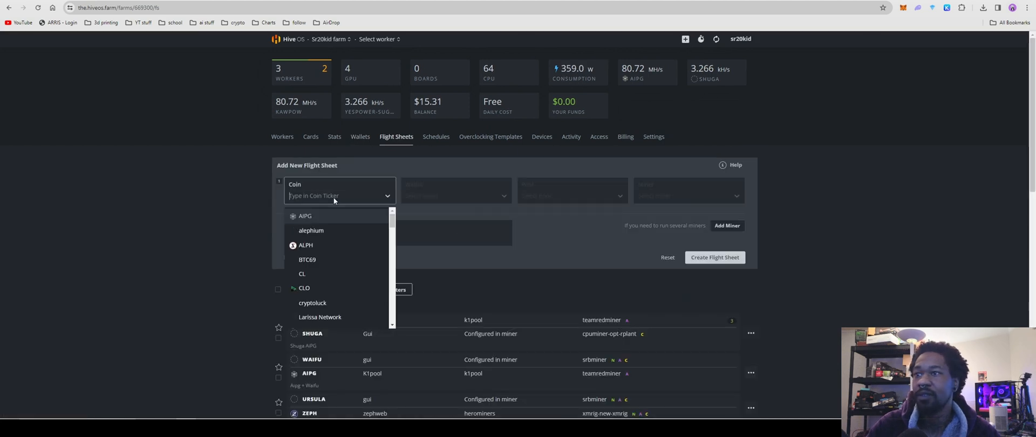
{"action": "type", "text": "shu"}
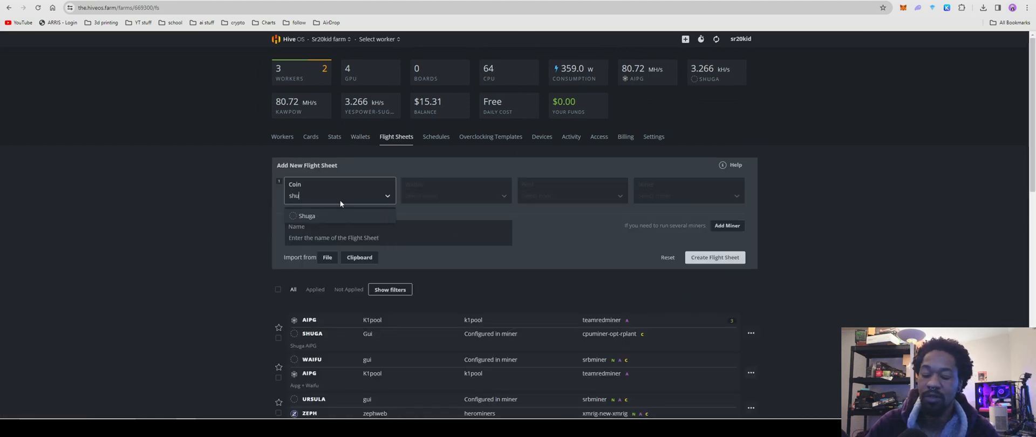
{"action": "left_click", "coordinate": [306, 216]}
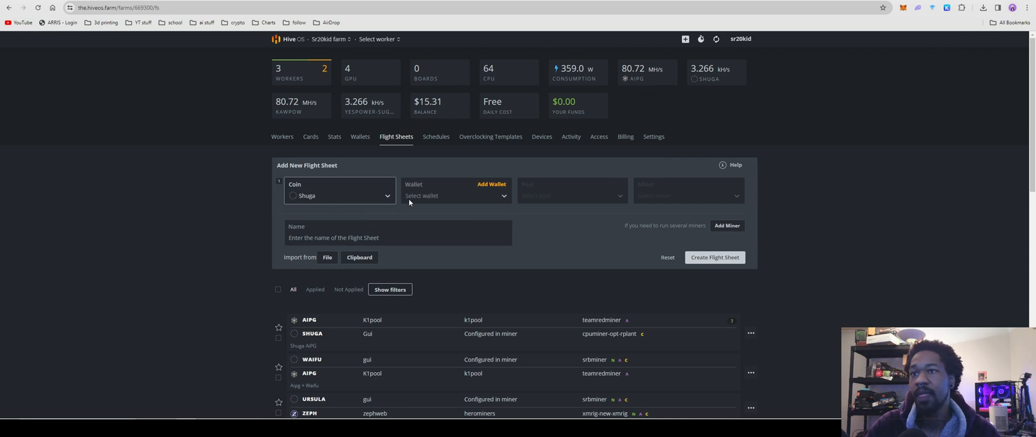
{"action": "left_click", "coordinate": [491, 185]}
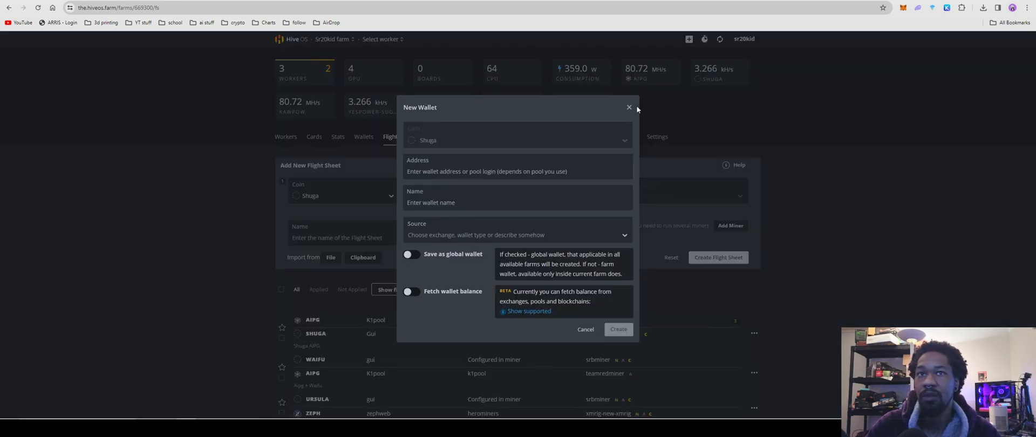
{"action": "left_click", "coordinate": [628, 107]}
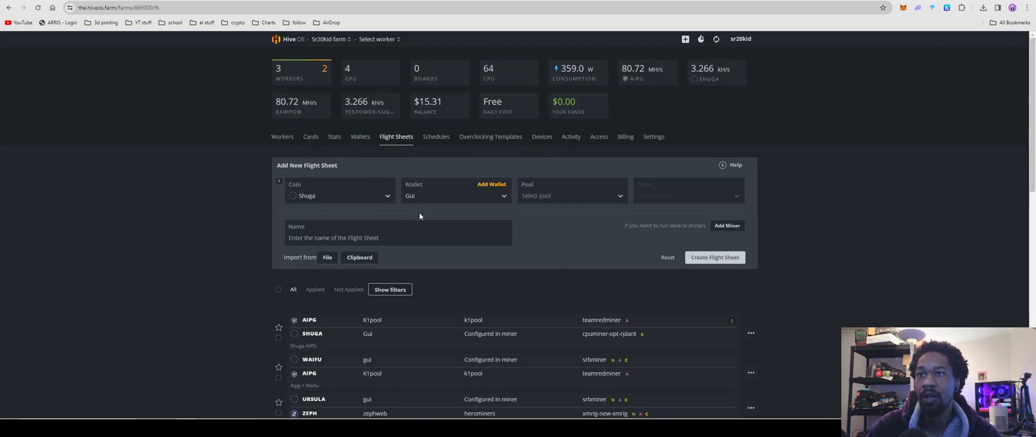
Choose cpuminer-opt as the flight sheet's miner.
{"action": "left_click", "coordinate": [687, 196]}
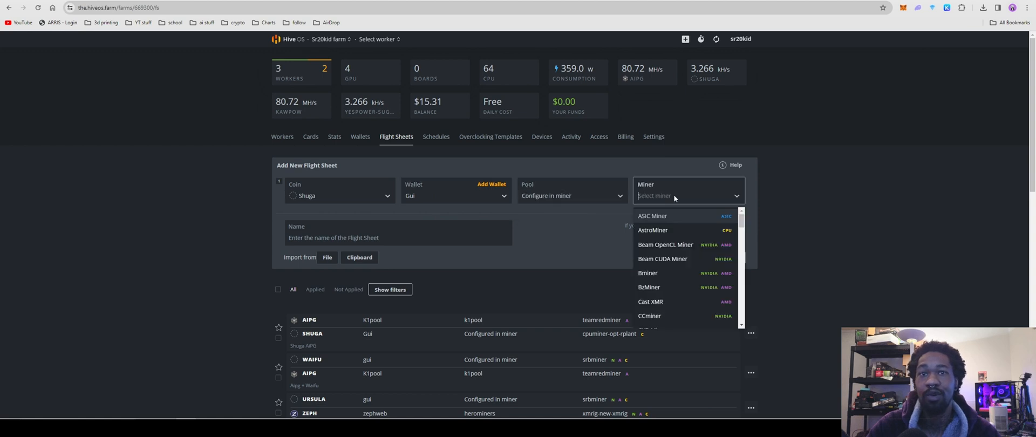
{"action": "type", "text": "c"}
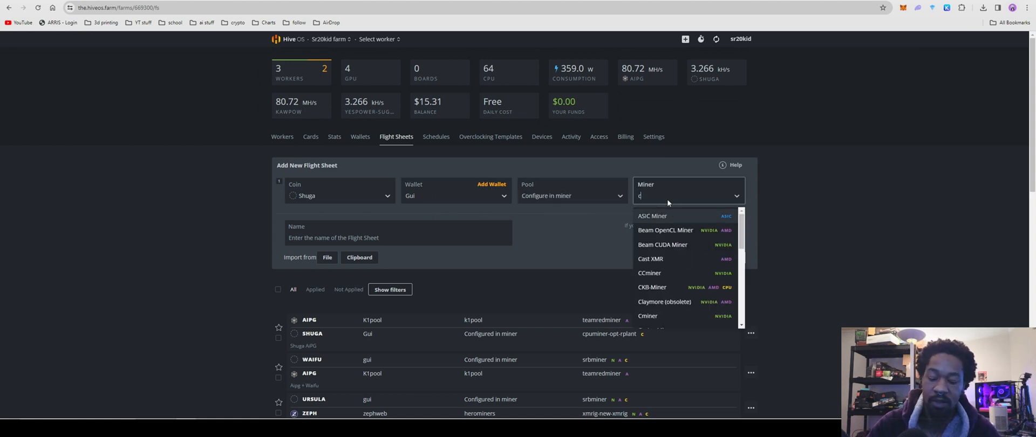
{"action": "type", "text": "pu"}
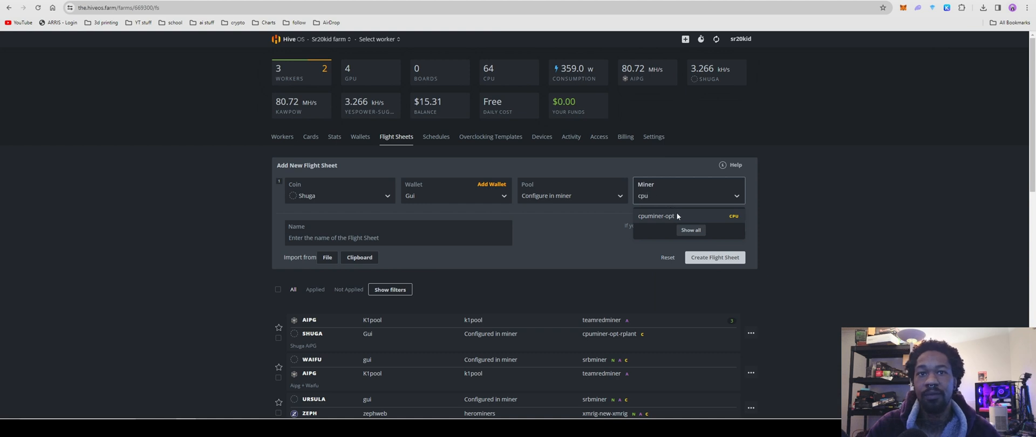
{"action": "left_click", "coordinate": [658, 216]}
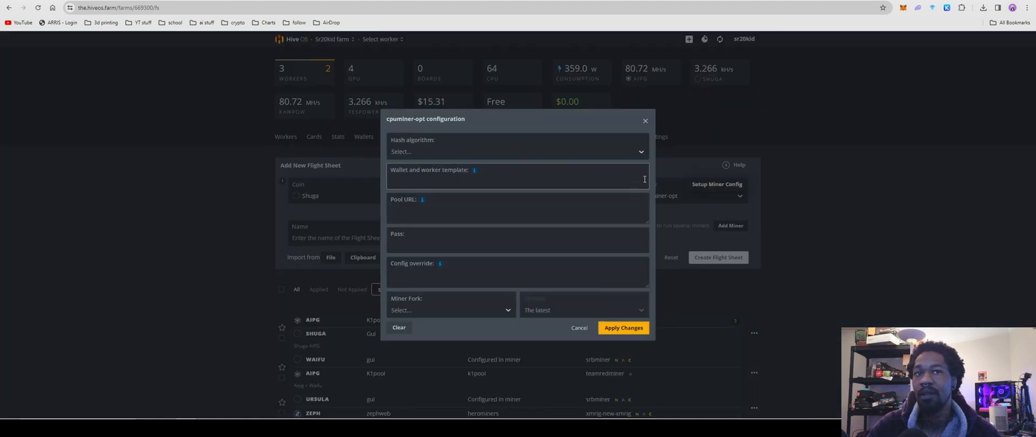
Set the miner config algorithm to yespowerSUGAR - SugarChain with the rplant fork.
{"action": "left_click", "coordinate": [517, 151]}
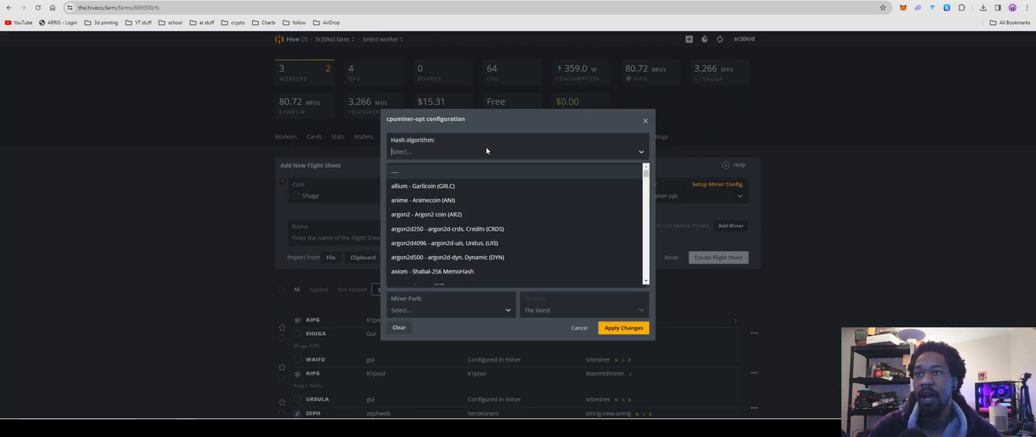
{"action": "type", "text": "yes"}
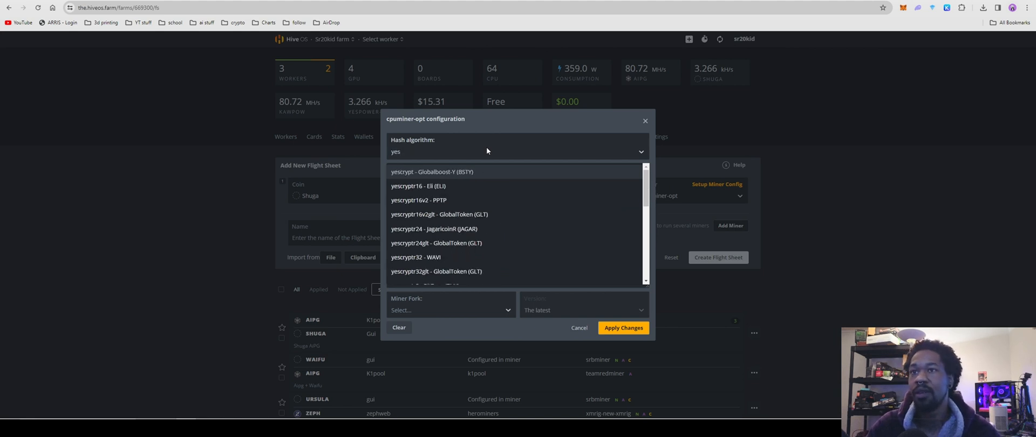
{"action": "scroll", "scroll_direction": "down", "scroll_amount": 3}
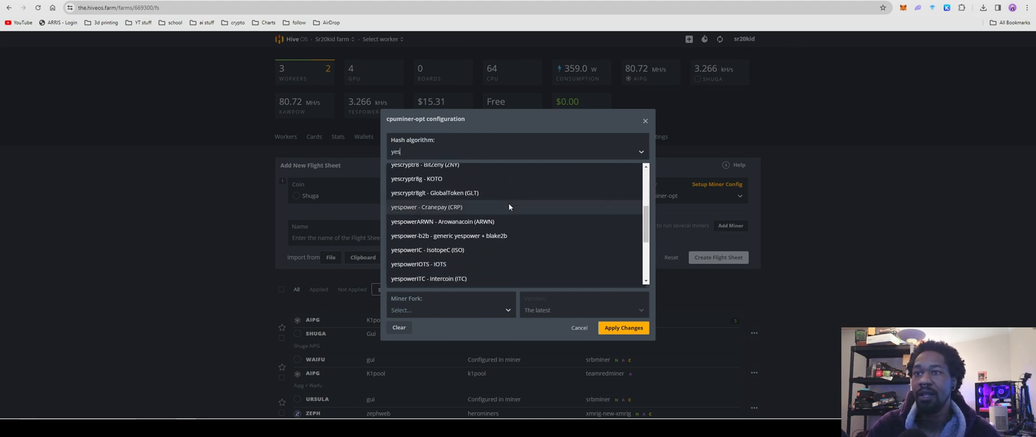
{"action": "type", "text": "pow"}
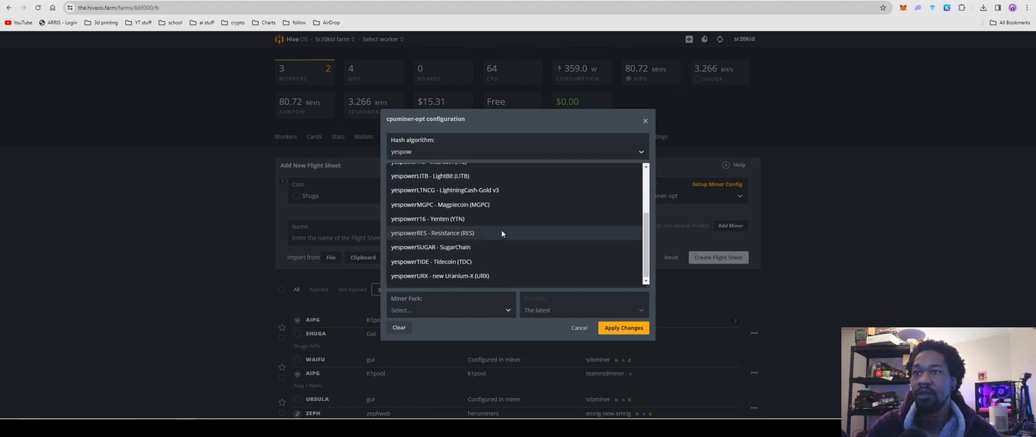
{"action": "mouse_move", "coordinate": [467, 249]}
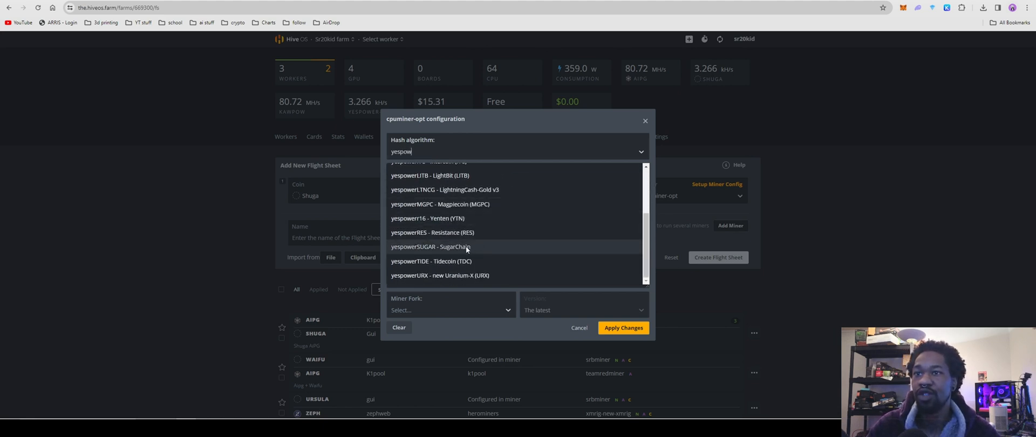
{"action": "left_click", "coordinate": [428, 245]}
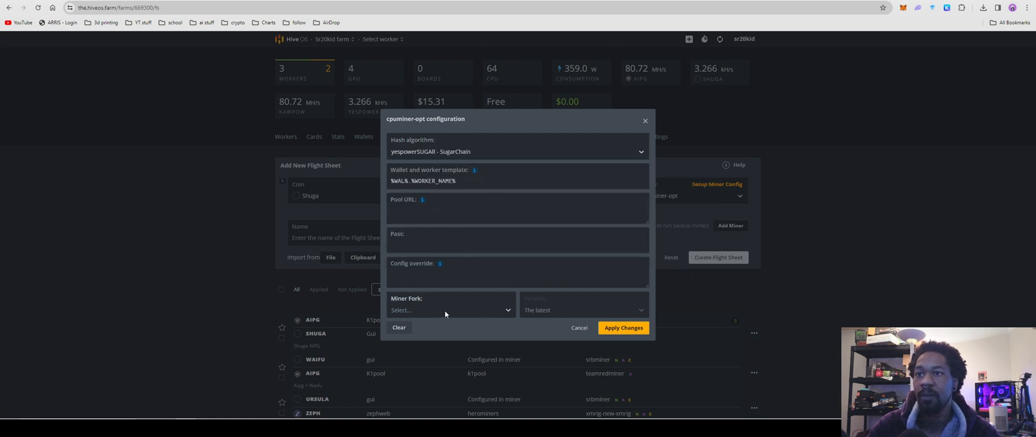
{"action": "left_click", "coordinate": [451, 311]}
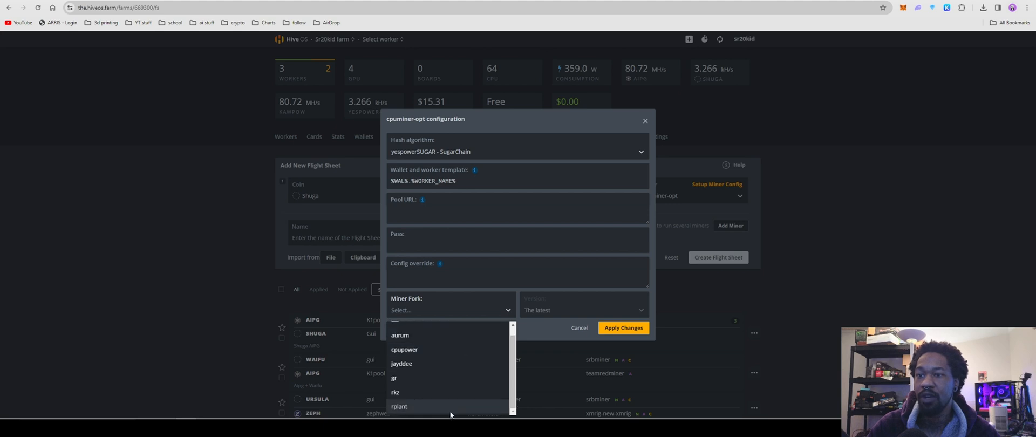
{"action": "left_click", "coordinate": [399, 406]}
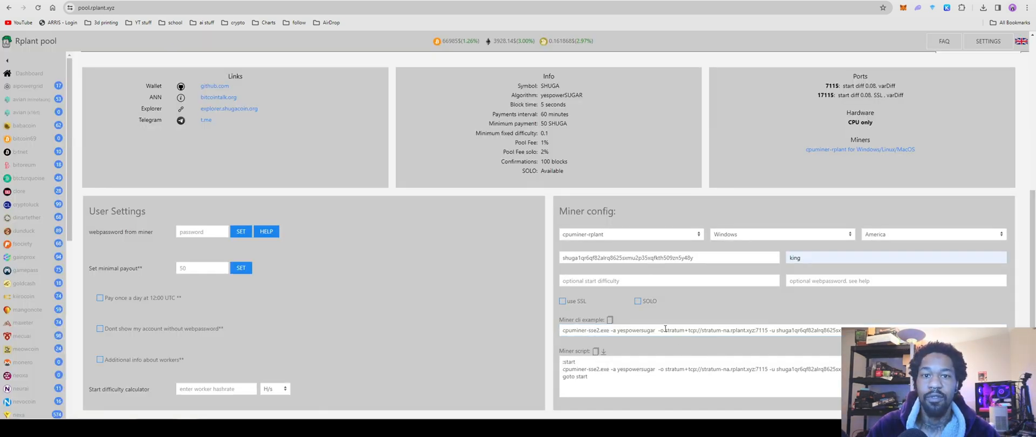
Select the SHUGA stratum address in rplant's miner cli example for copying.
{"action": "double_click", "coordinate": [714, 331]}
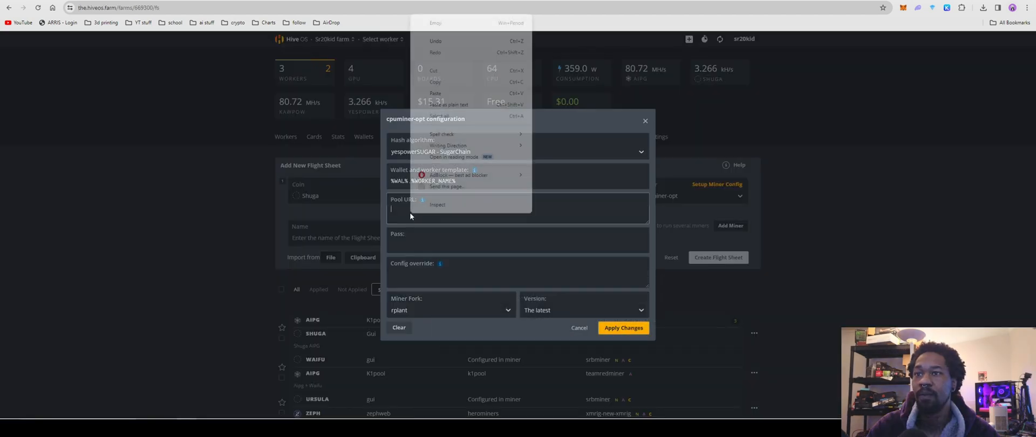
Paste the rplant pool URL, name the sheet shuga and create the flight sheet.
{"action": "left_click", "coordinate": [437, 93]}
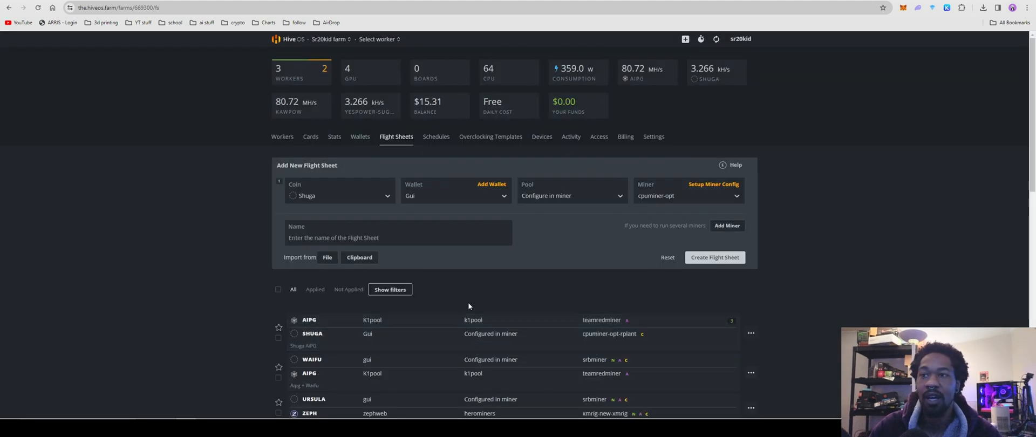
{"action": "type", "text": "shuga"}
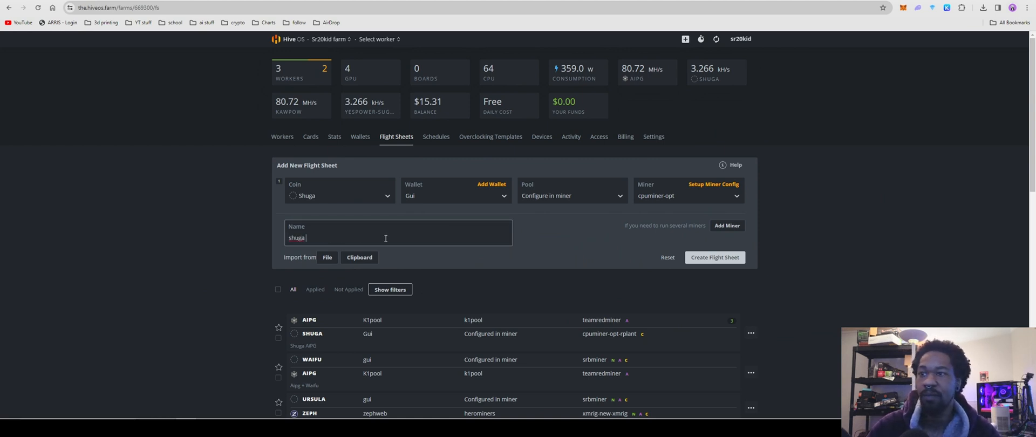
{"action": "mouse_move", "coordinate": [714, 257]}
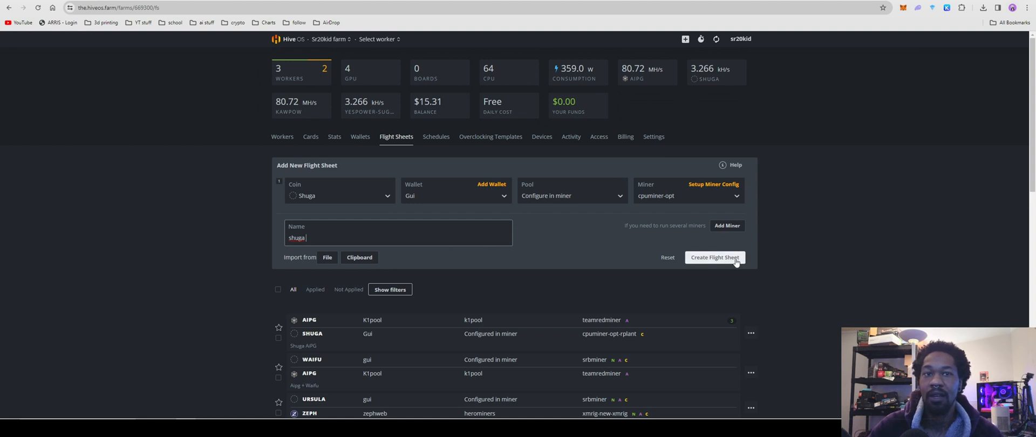
{"action": "left_click", "coordinate": [666, 258]}
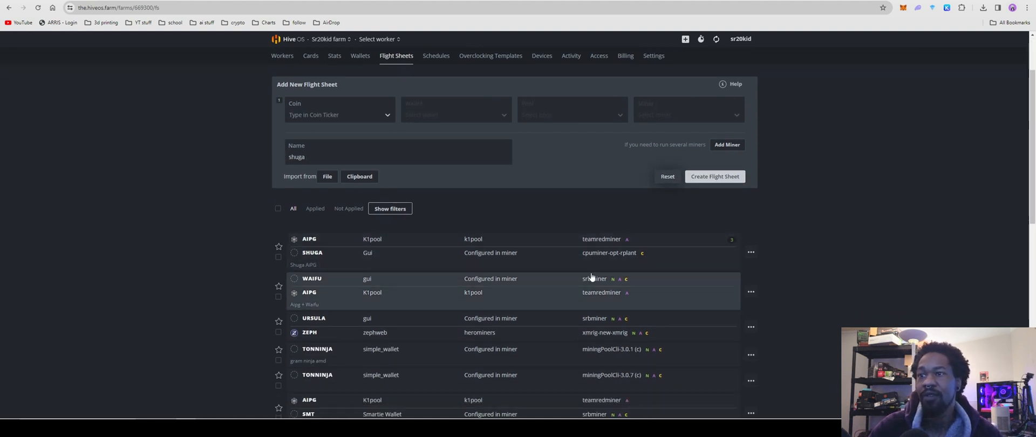
{"action": "scroll", "scroll_direction": "up", "scroll_amount": 3}
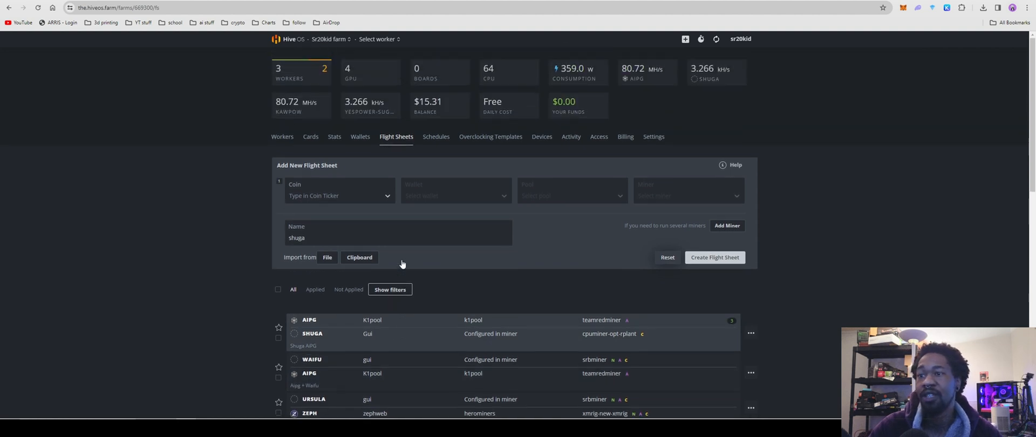
{"action": "mouse_move", "coordinate": [372, 334]}
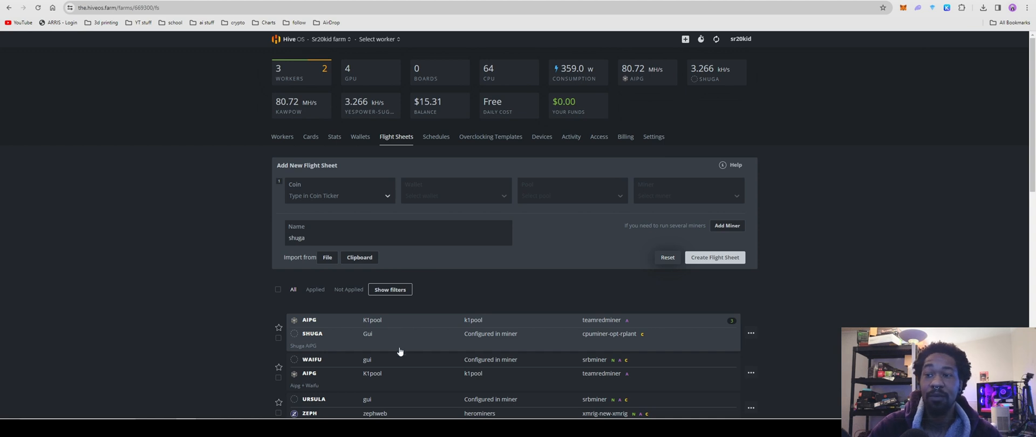
{"action": "mouse_move", "coordinate": [391, 178]}
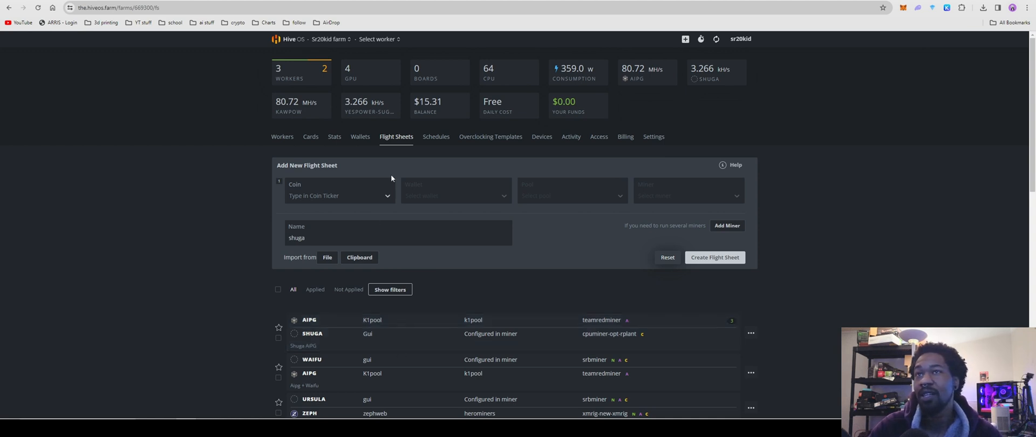
{"action": "mouse_move", "coordinate": [536, 208]}
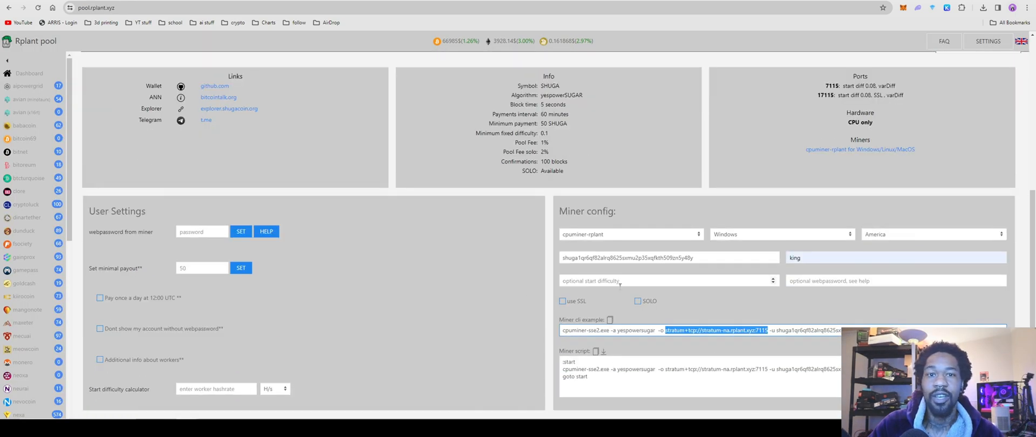
View the wallet's four workers on rplant, then browse Shugacoin's specifications and FAQ.
{"action": "scroll", "scroll_direction": "up", "scroll_amount": 3}
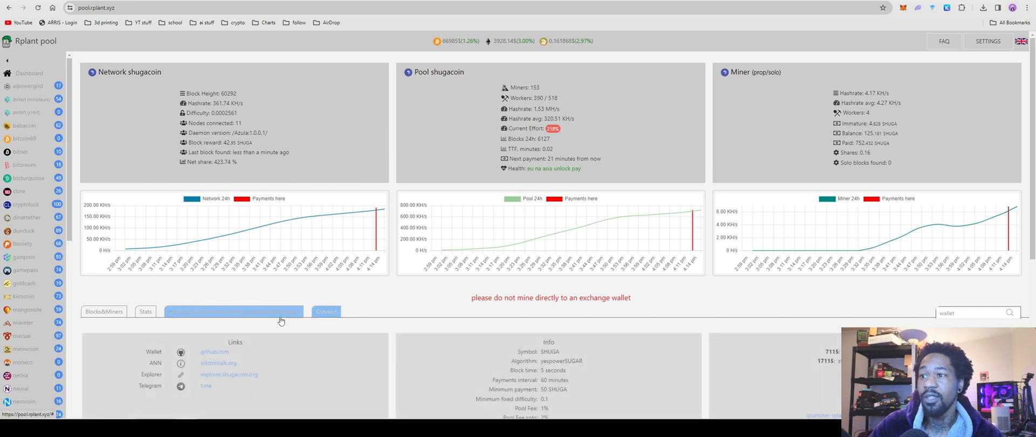
{"action": "left_click", "coordinate": [233, 311]}
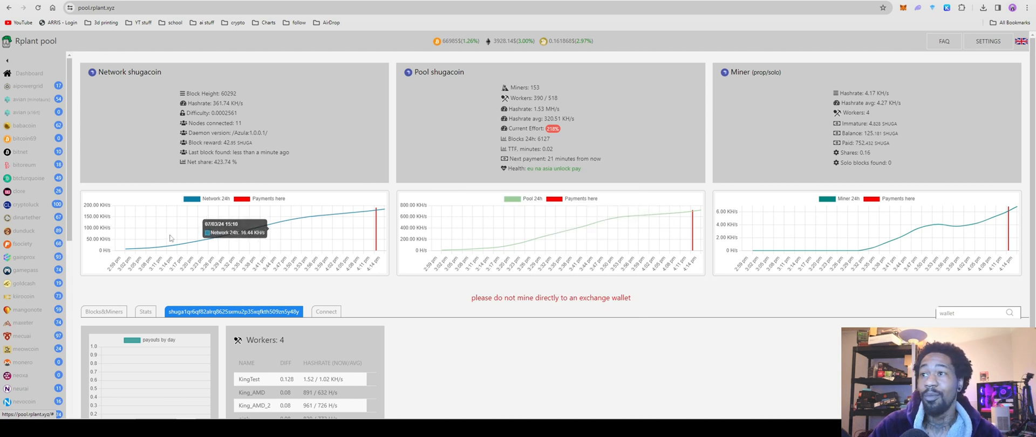
{"action": "mouse_move", "coordinate": [196, 247]}
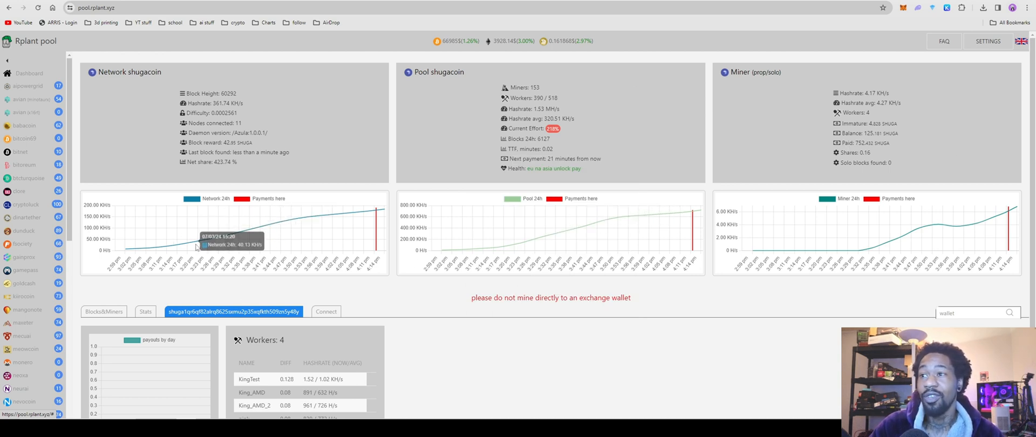
{"action": "mouse_move", "coordinate": [376, 217]}
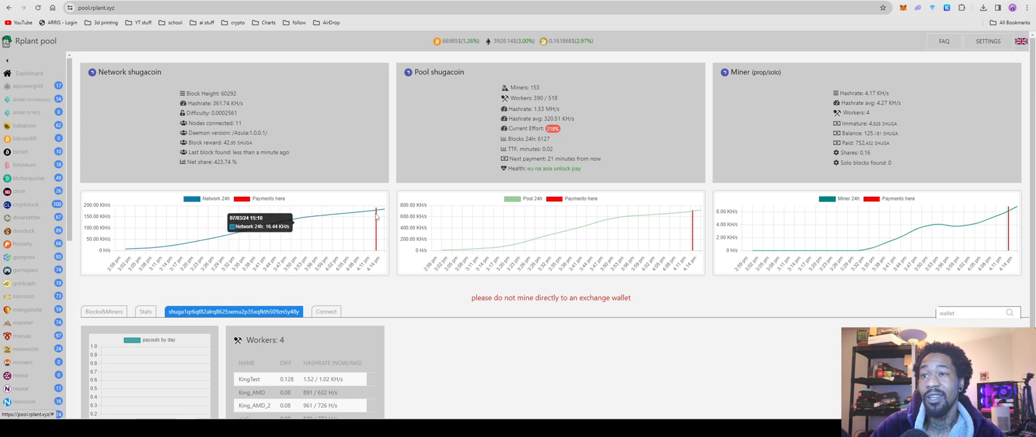
{"action": "mouse_move", "coordinate": [685, 216]}
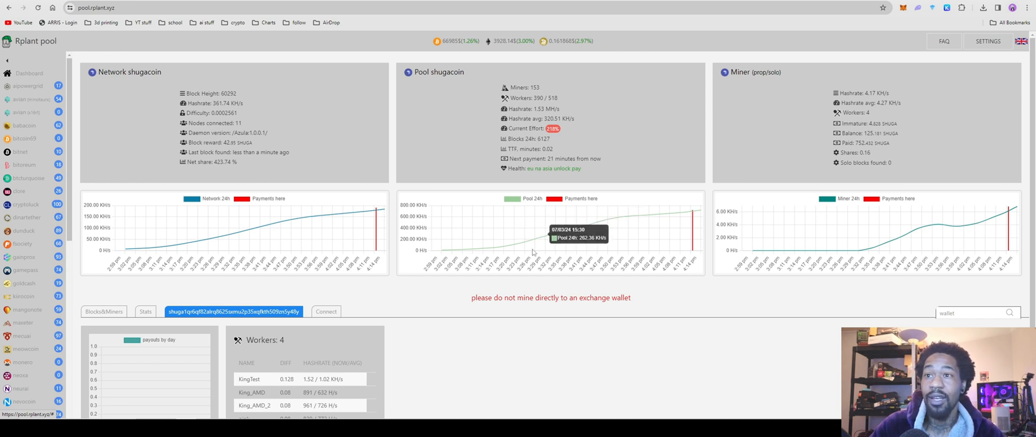
{"action": "mouse_move", "coordinate": [395, 223]}
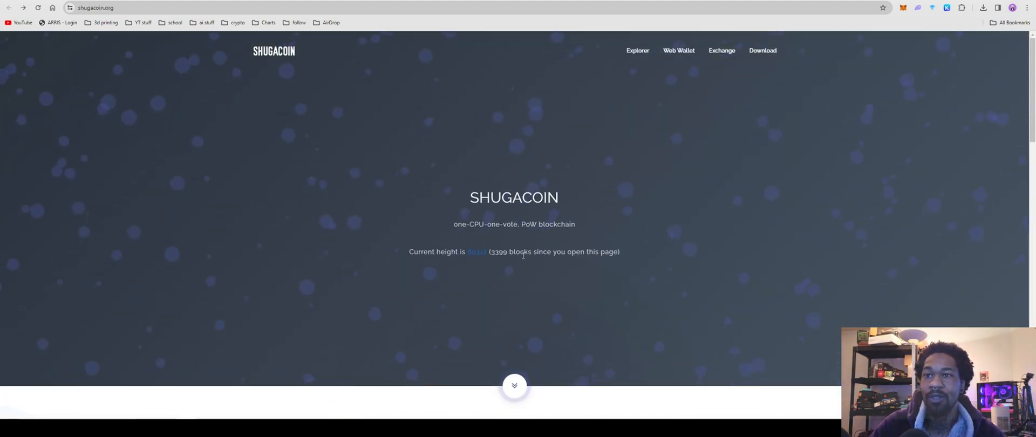
{"action": "scroll", "scroll_direction": "down", "scroll_amount": 3}
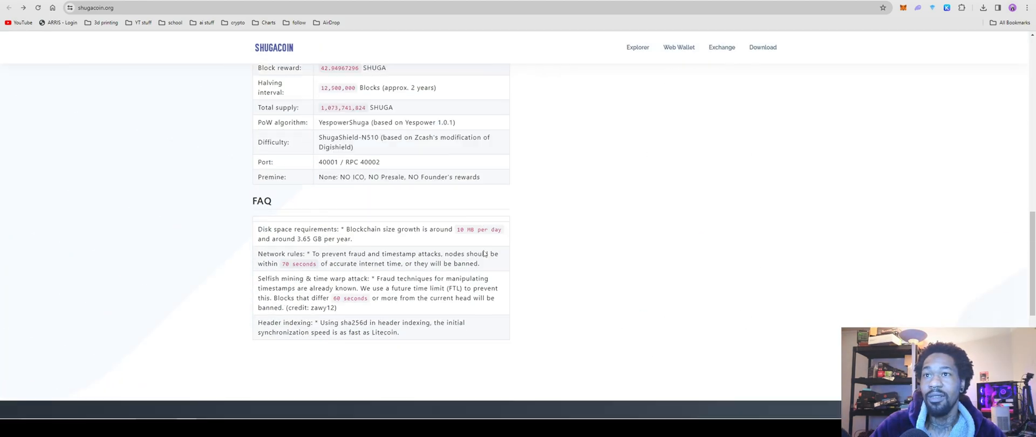
{"action": "scroll", "scroll_direction": "up", "scroll_amount": 3}
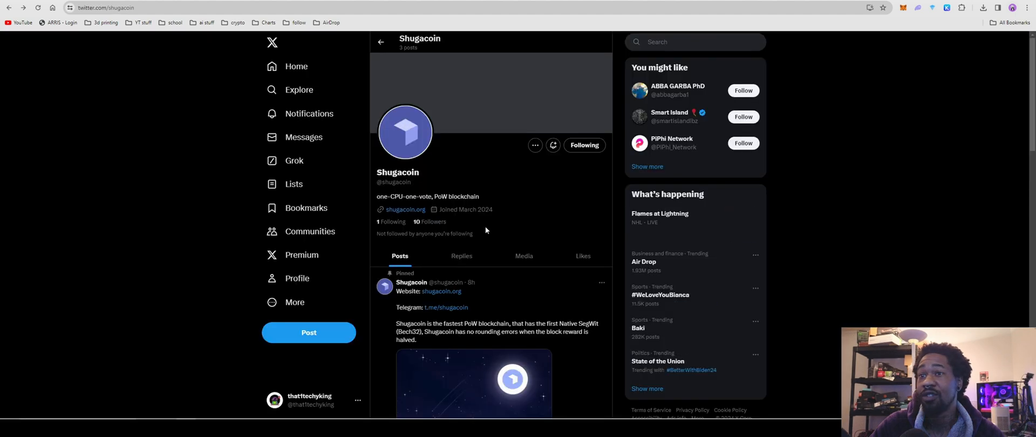
Reload the Shugacoin X profile and scroll to its pinned blockchain post.
{"action": "left_click", "coordinate": [38, 7]}
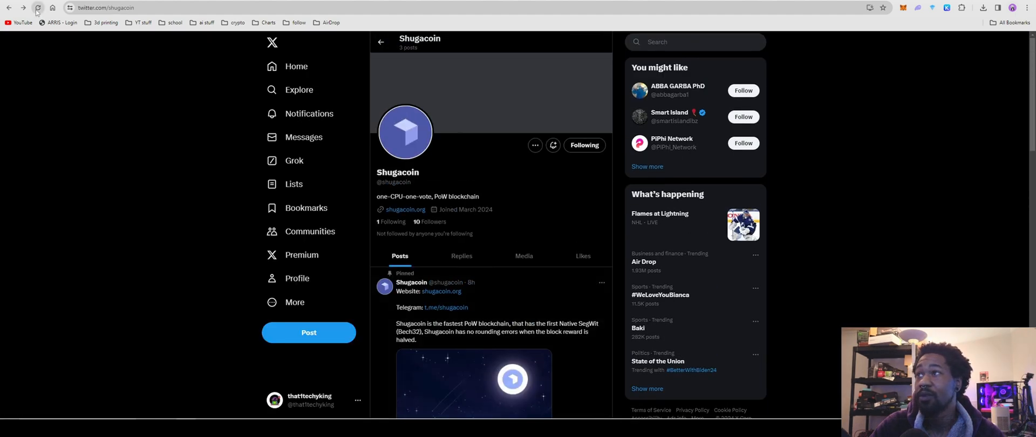
{"action": "scroll", "scroll_direction": "down", "scroll_amount": 3}
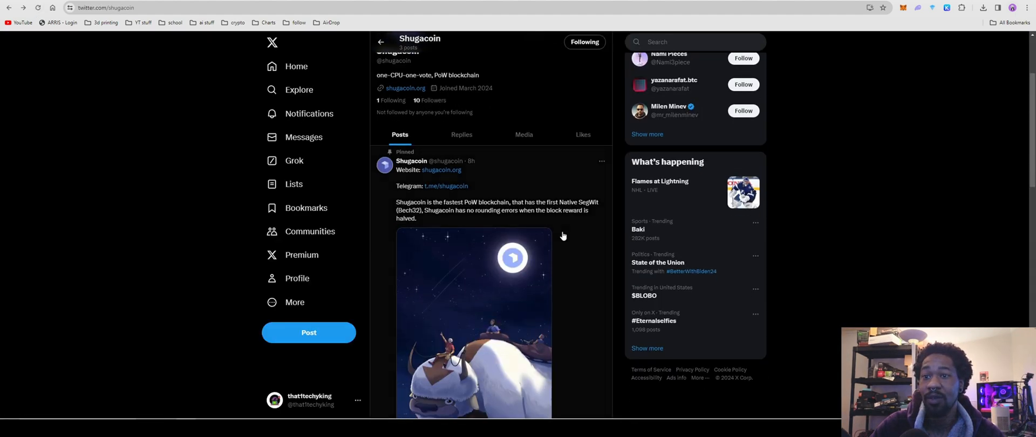
{"action": "scroll", "scroll_direction": "down", "scroll_amount": 3}
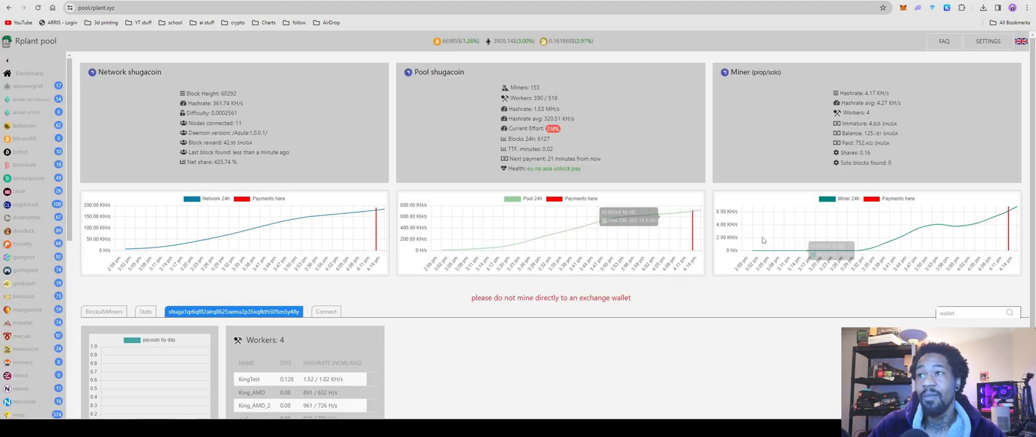
{"action": "mouse_move", "coordinate": [678, 232]}
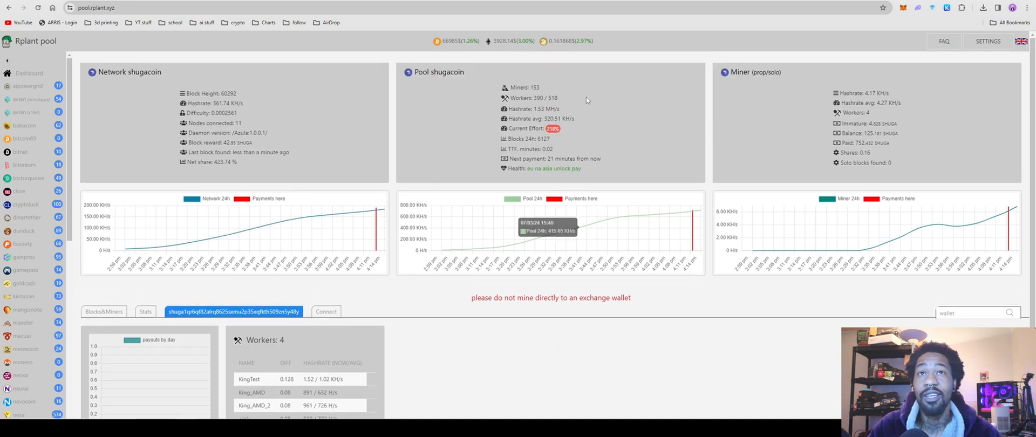
{"action": "mouse_move", "coordinate": [415, 291]}
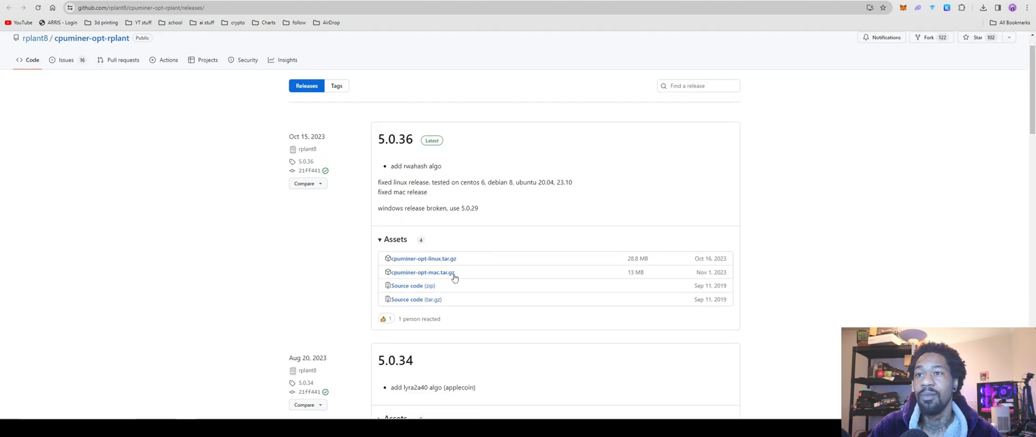
Scroll the cpuminer-opt-rplant GitHub releases page showing version 5.0.36.
{"action": "scroll", "scroll_direction": "up", "scroll_amount": 3}
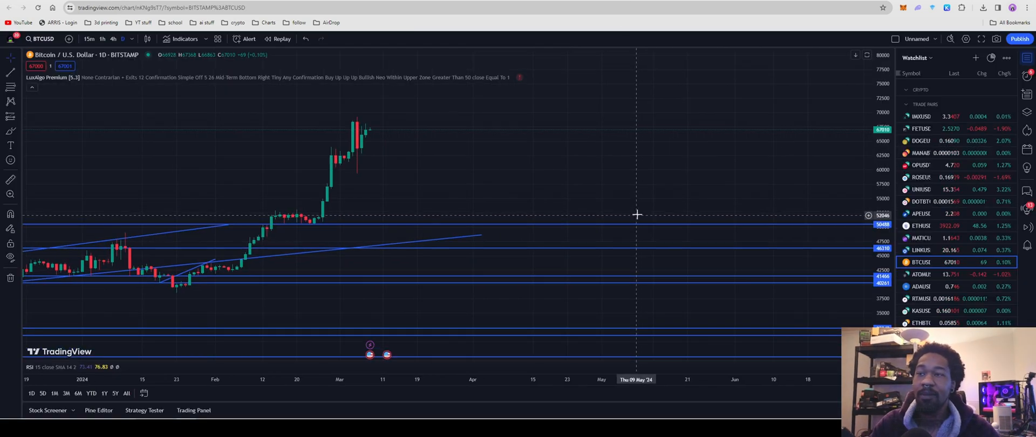
{"action": "mouse_move", "coordinate": [634, 197]}
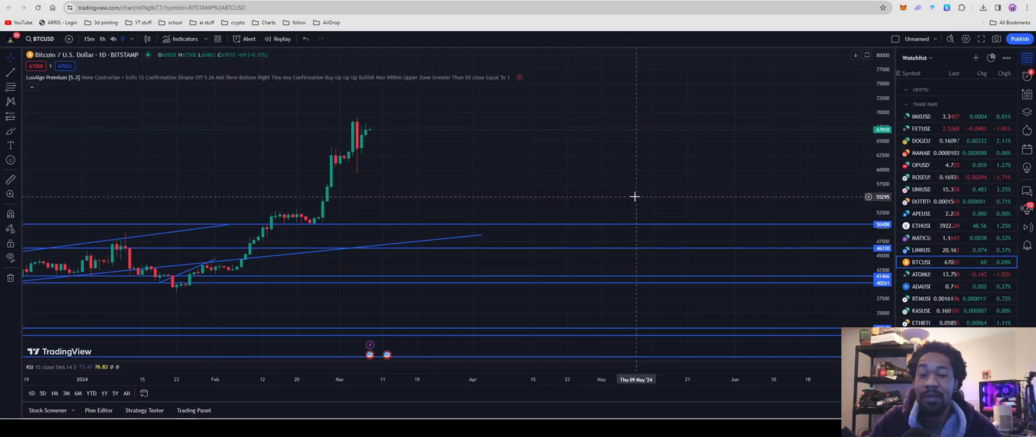